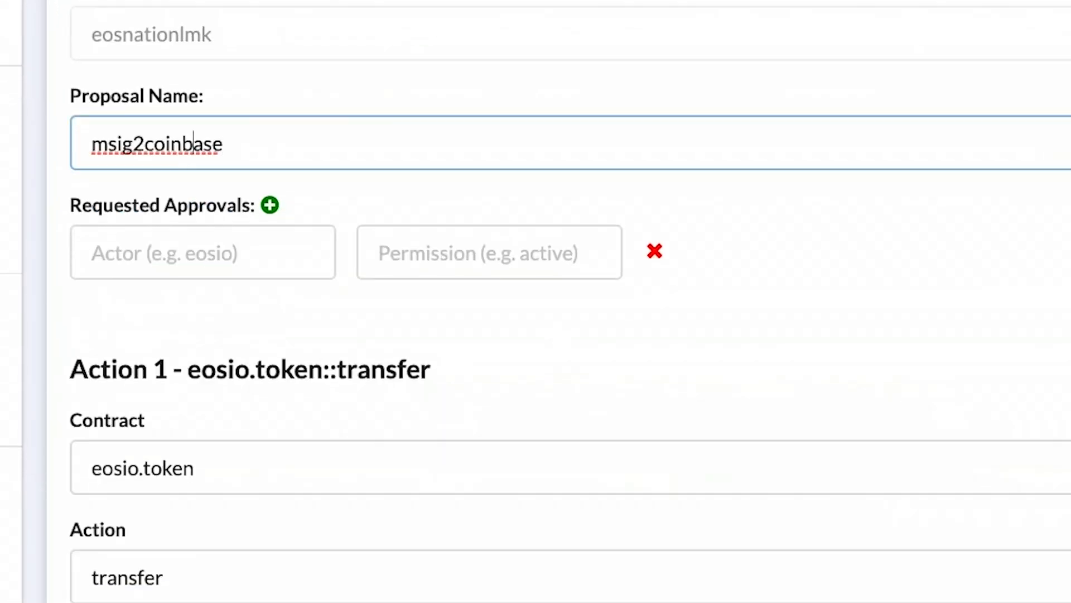
# Browse the Bloks.io monitor home page with the block producer rankings.
pyautogui.scroll(-3)
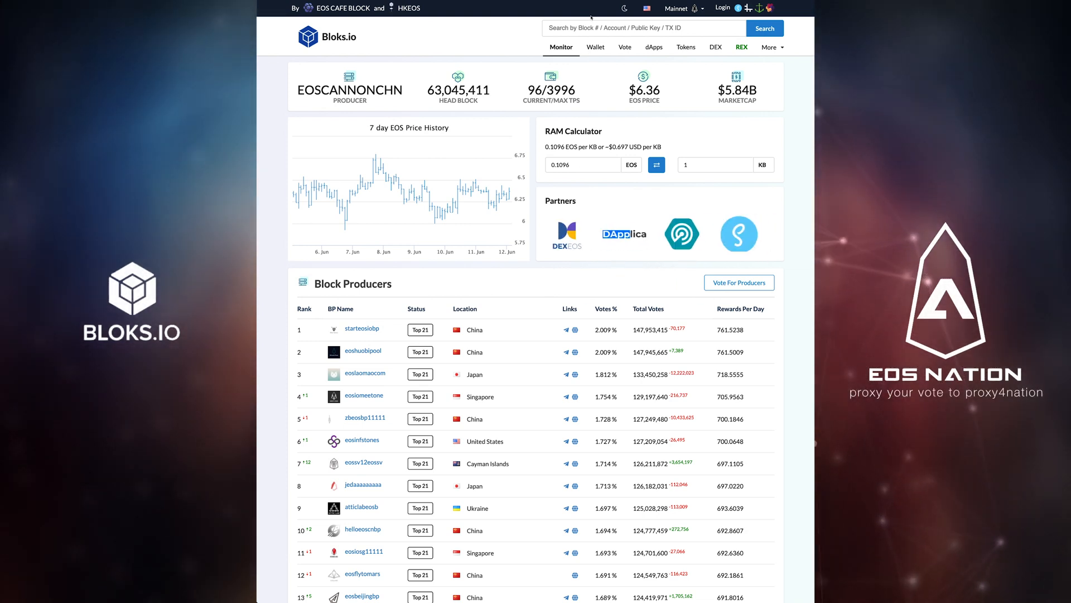
# Look up the daverextoken account and view its permissions: owner key plus four active EOS Nation signers.
pyautogui.click(643, 28)
pyautogui.write('daverex')
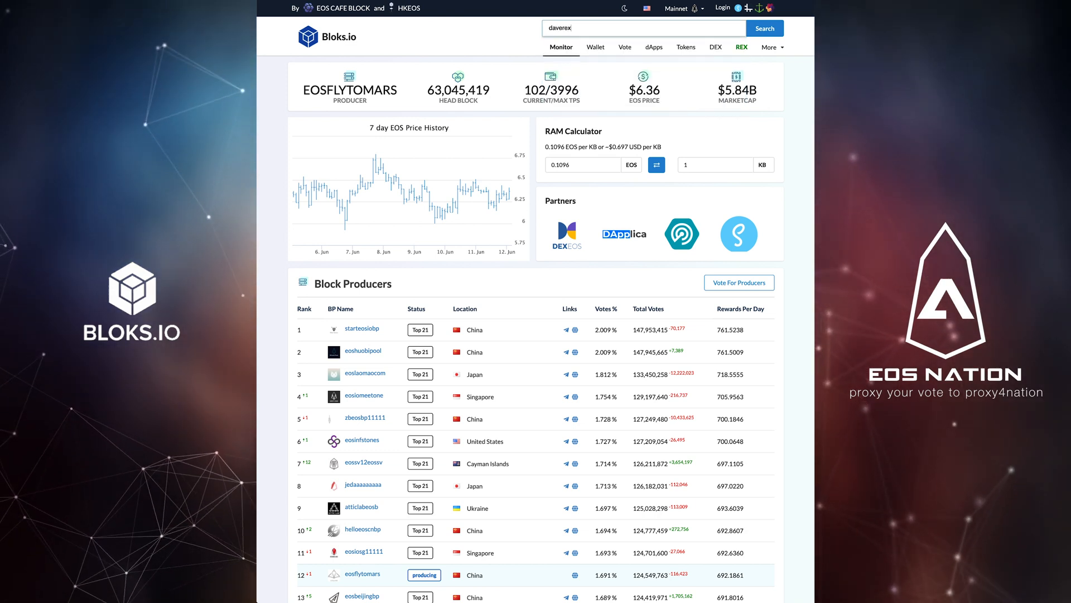
pyautogui.click(765, 28)
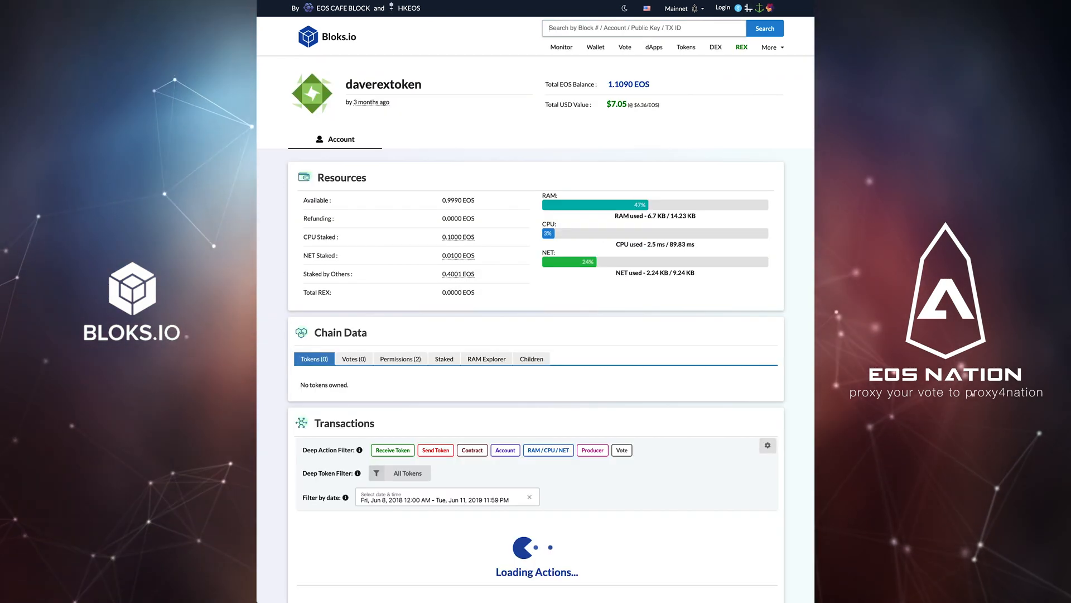
pyautogui.click(313, 358)
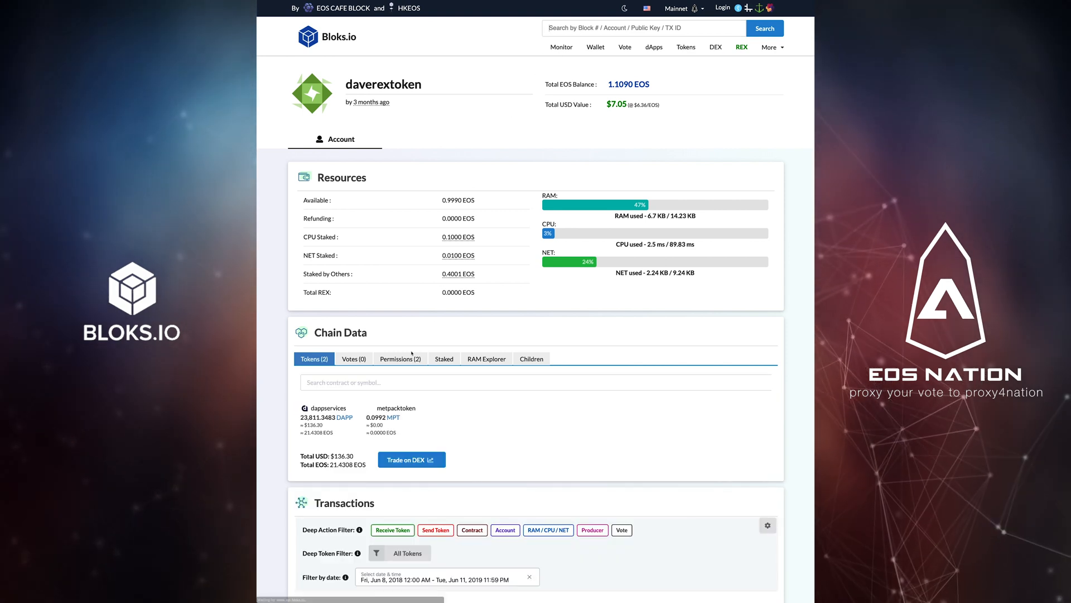
pyautogui.click(400, 358)
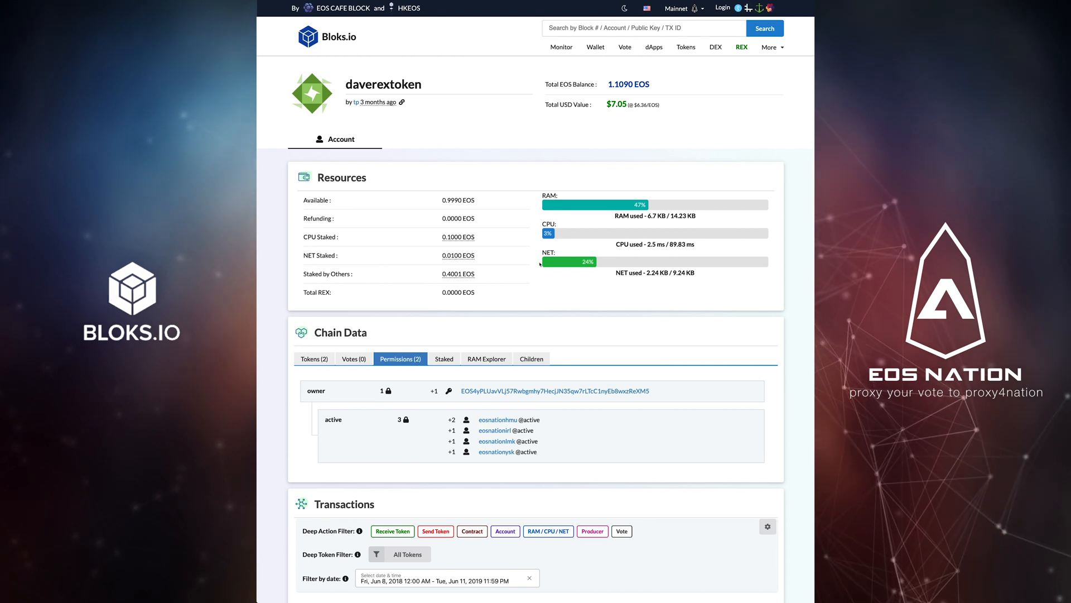
pyautogui.doubleClick(383, 84)
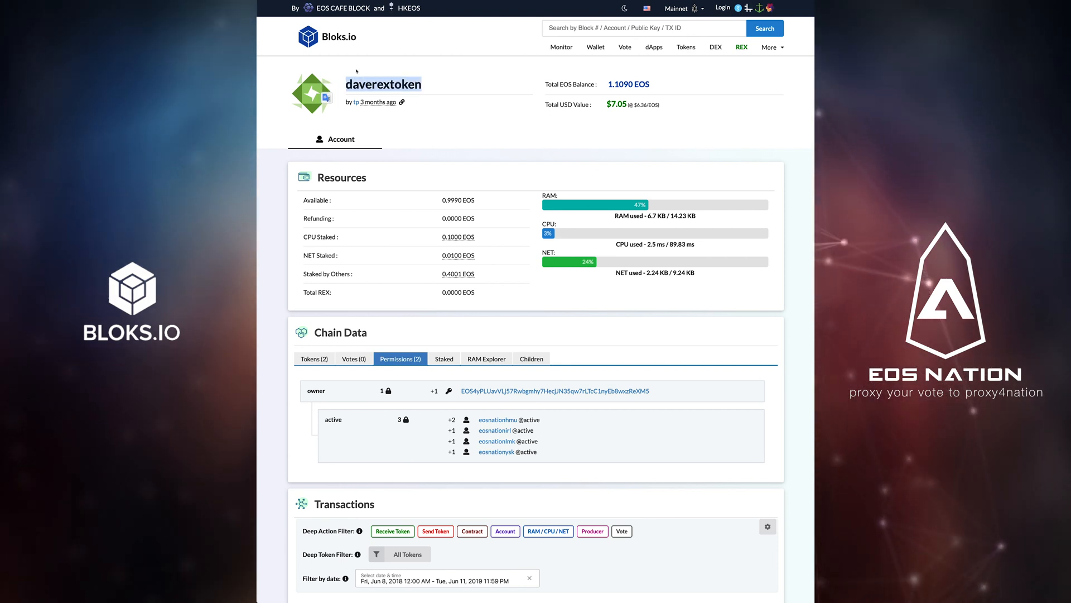
# Log in through Scatter as the eosnationlmk signer with active permission.
pyautogui.click(722, 6)
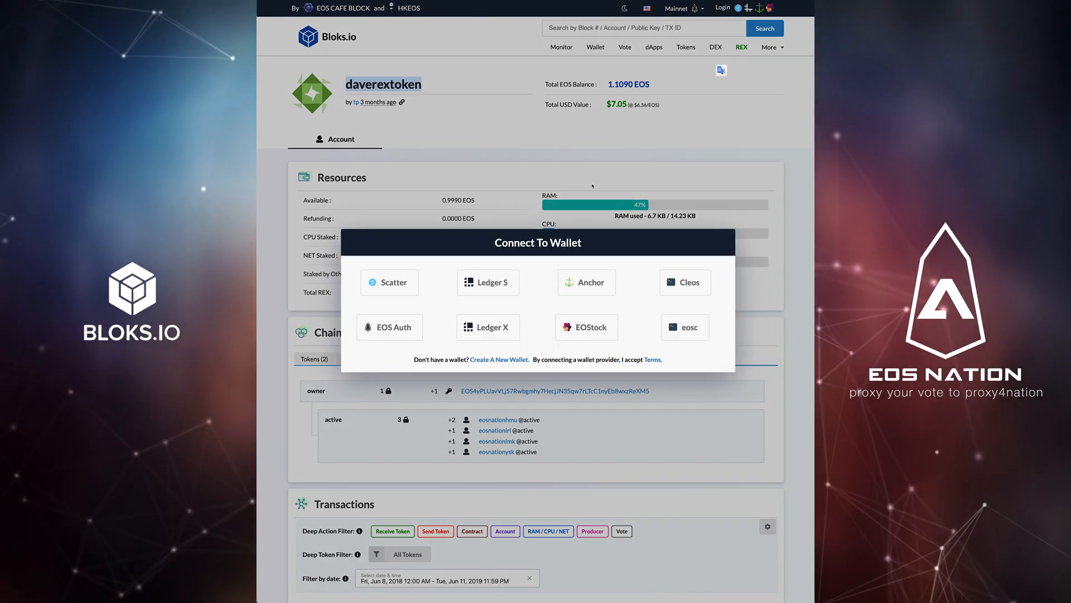
pyautogui.click(388, 282)
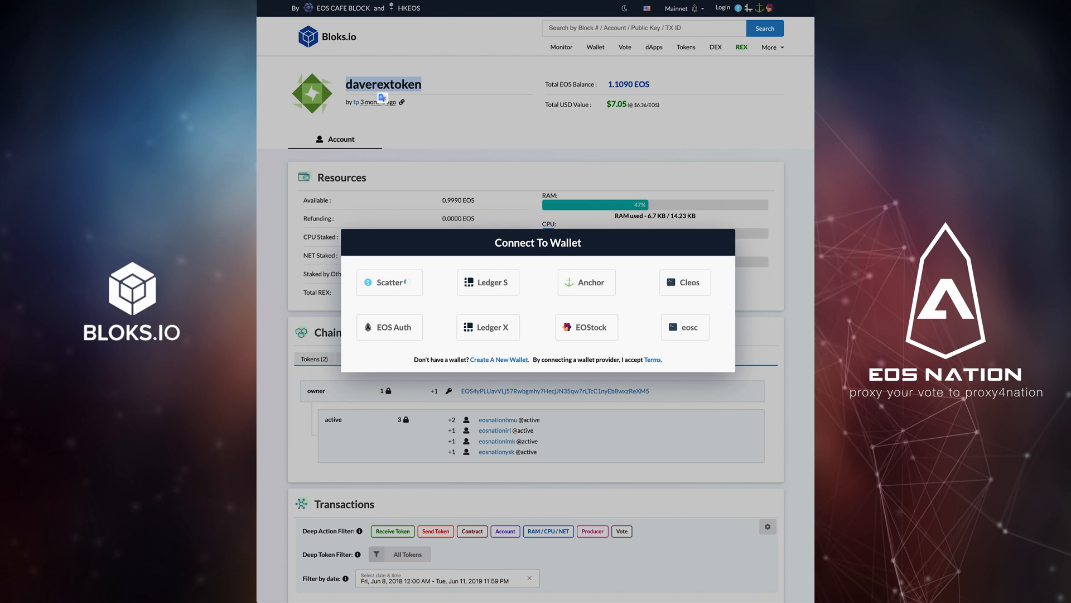
pyautogui.click(389, 283)
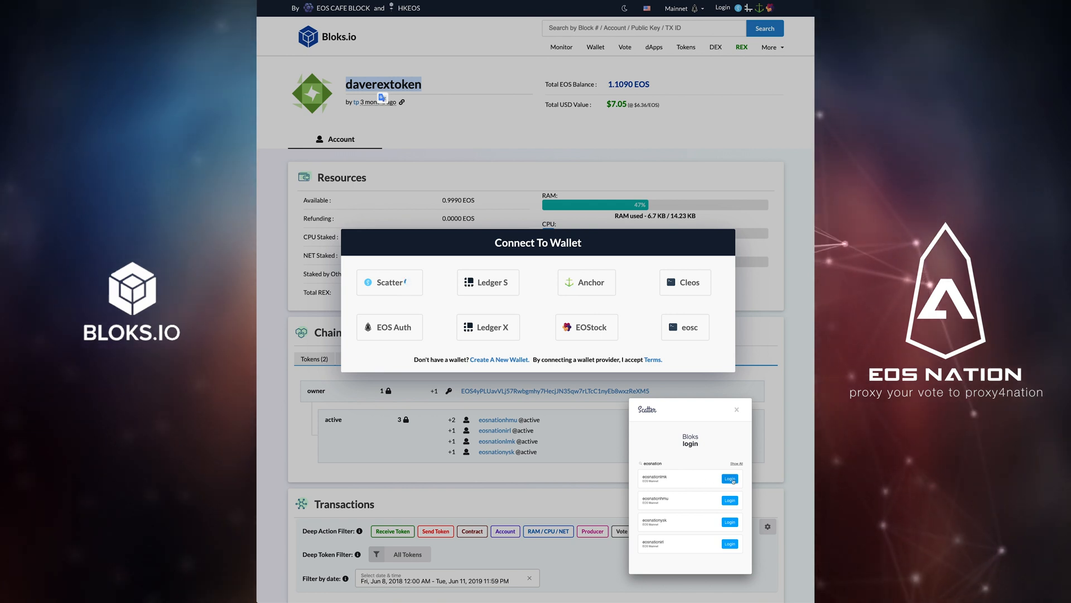
pyautogui.click(737, 409)
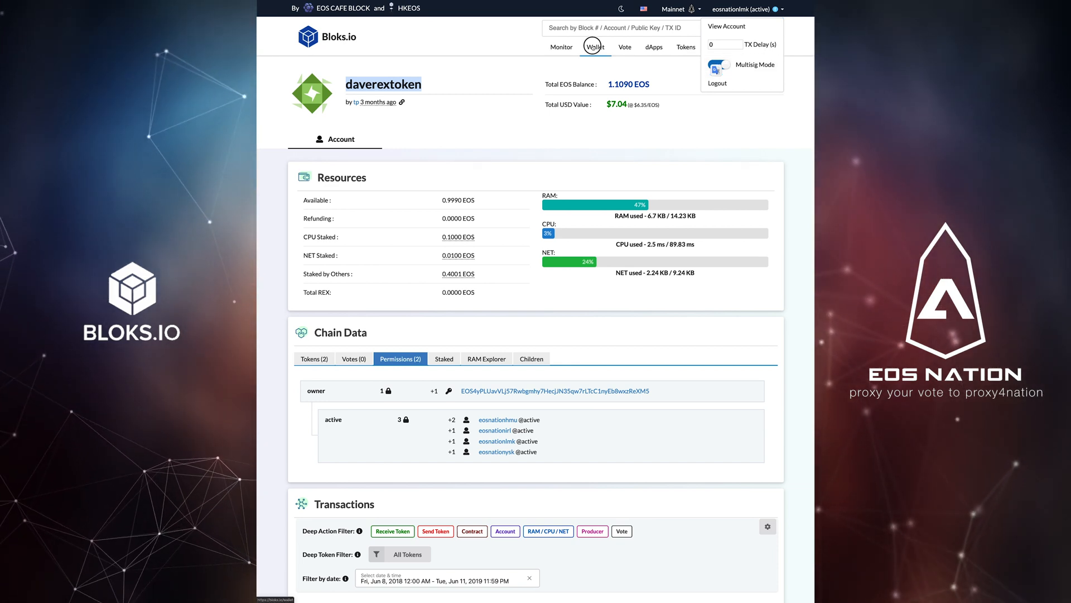
# In the Wallet transfer form, set recipient coinbasebase and amount .01 EOS.
pyautogui.click(595, 47)
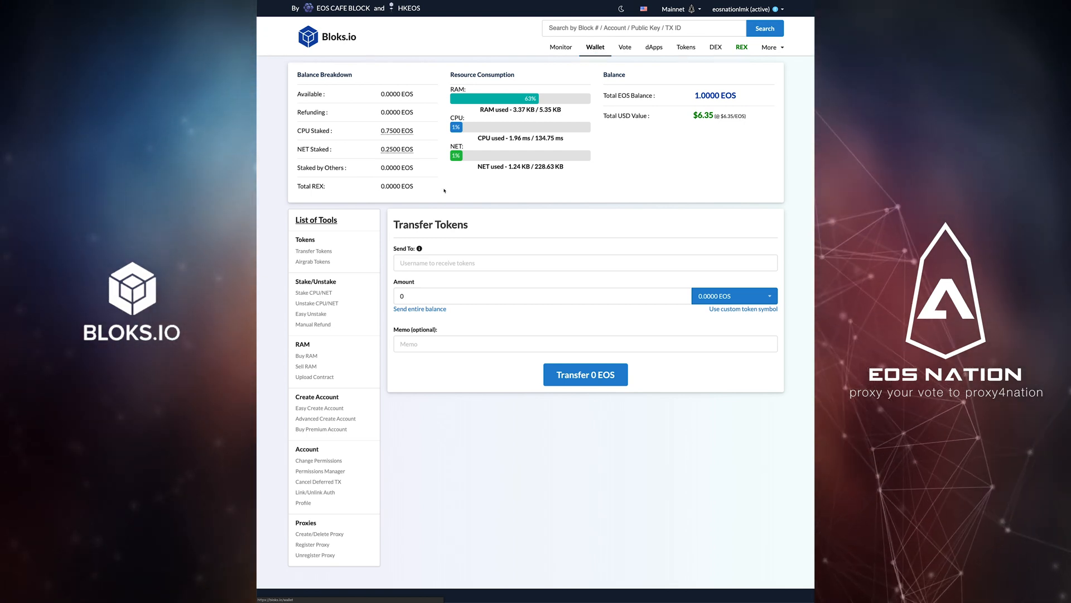
pyautogui.click(585, 262)
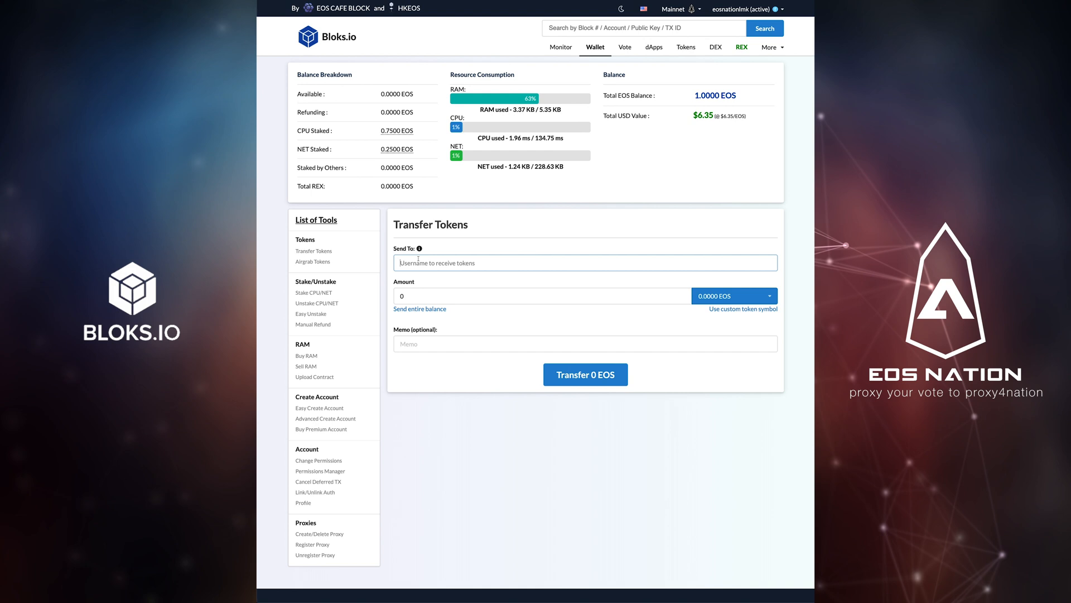
pyautogui.write('coinbasebase')
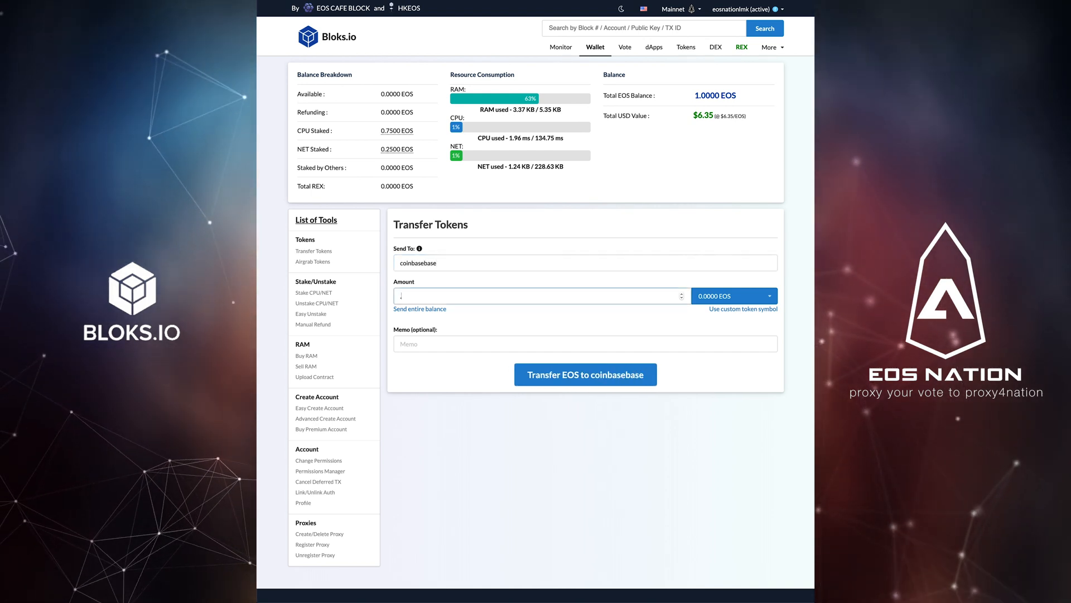
pyautogui.write('.01')
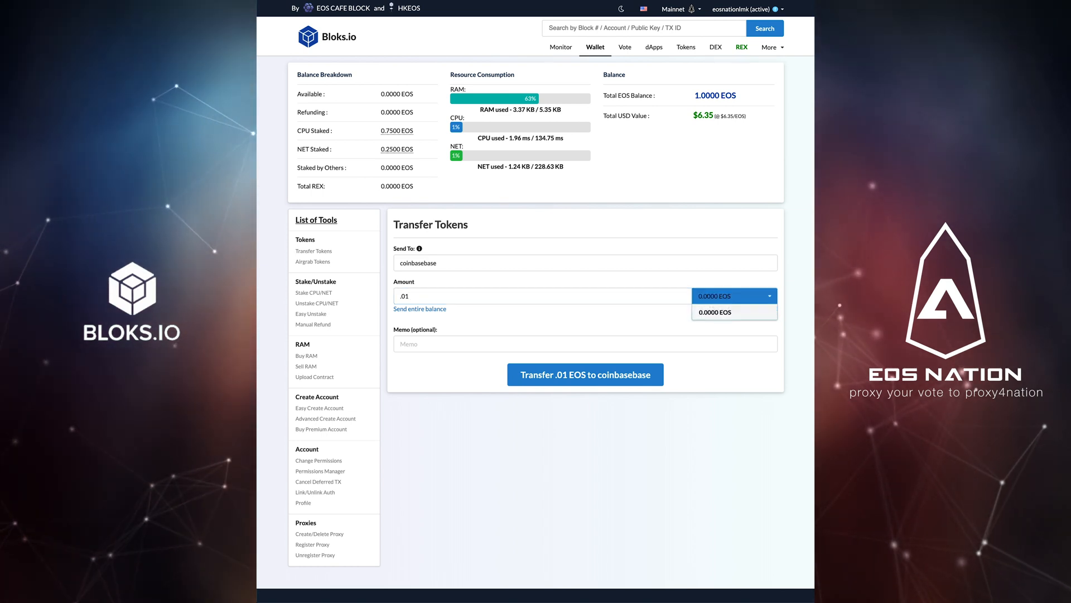
pyautogui.click(734, 296)
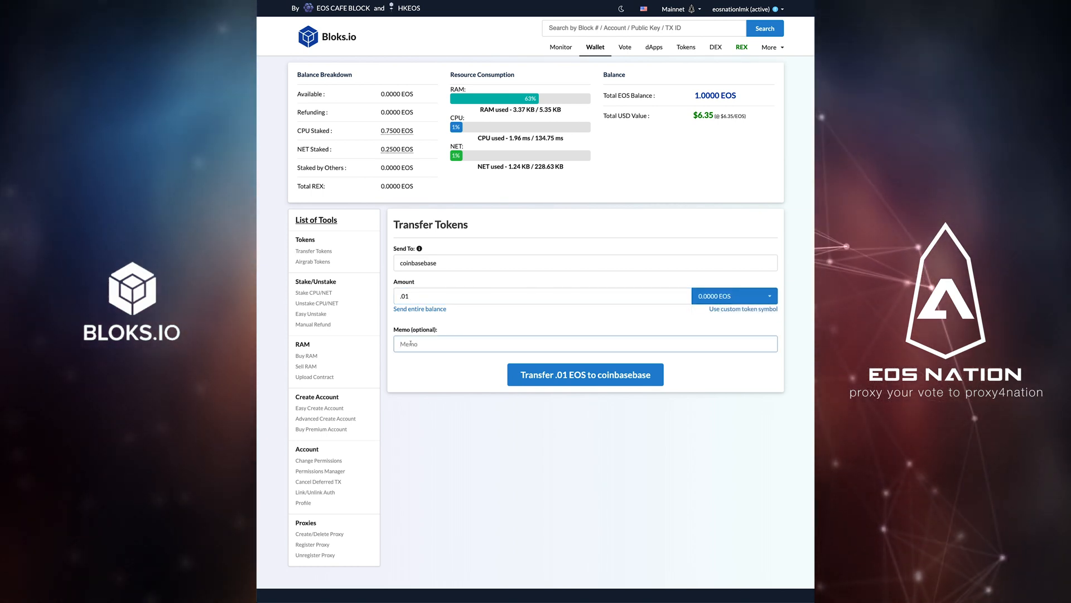
pyautogui.write('12')
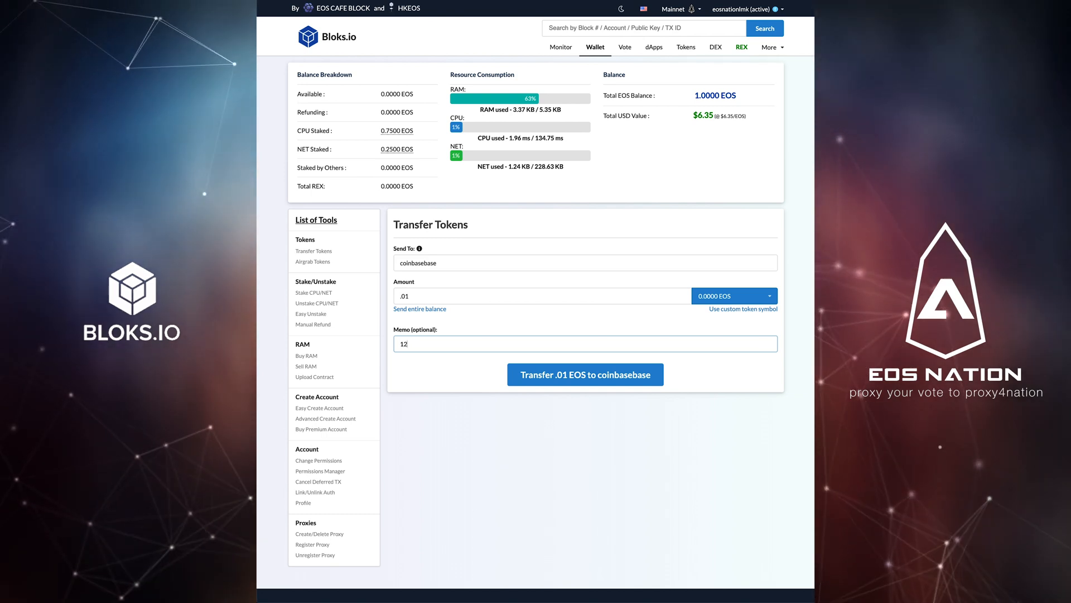
pyautogui.write('933')
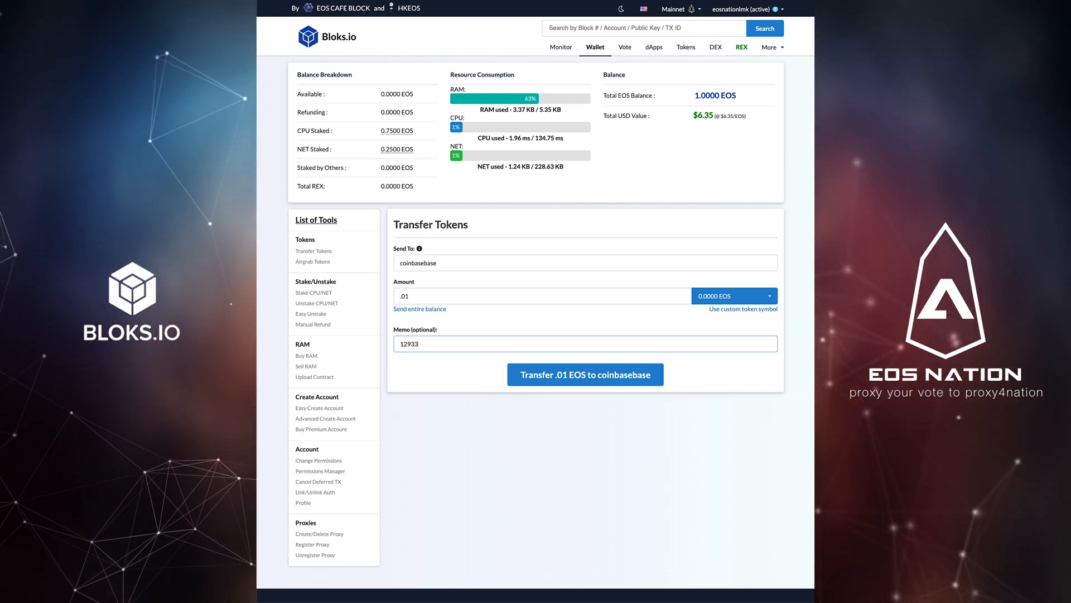
pyautogui.write('37')
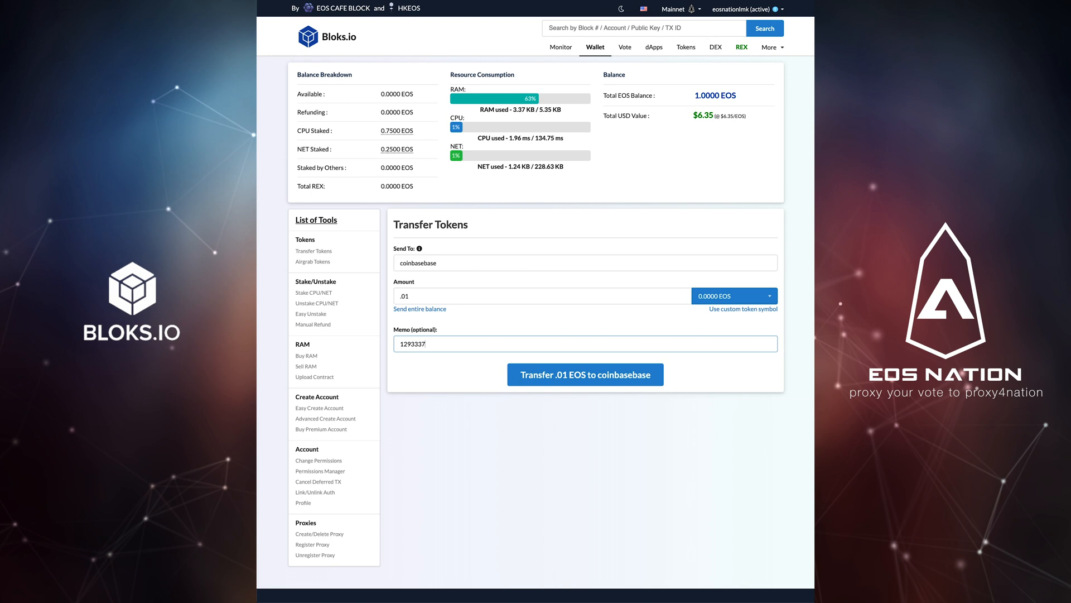
pyautogui.write('6')
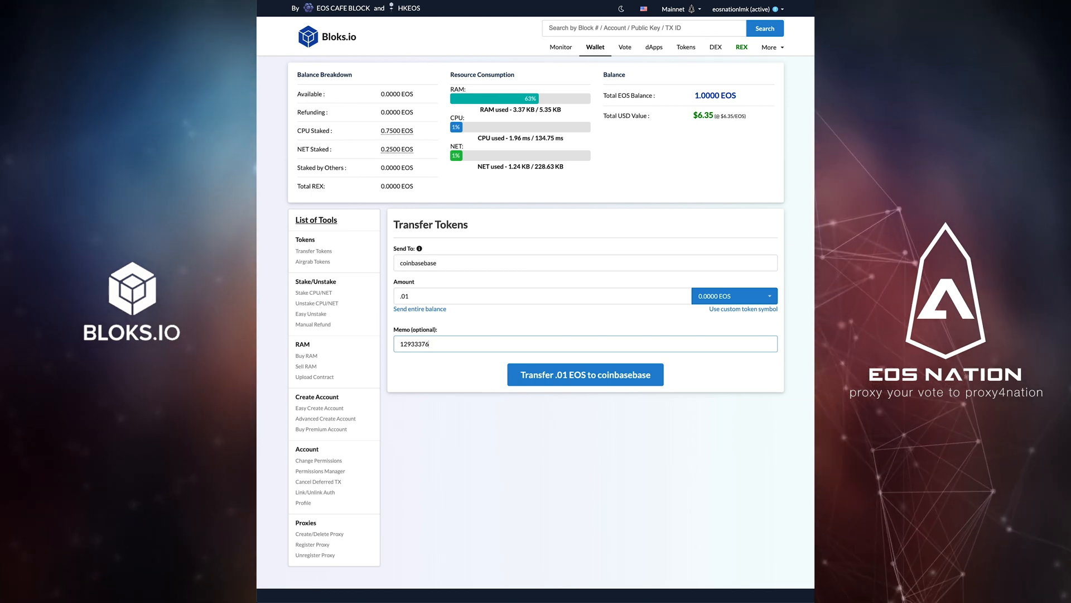
pyautogui.write('72')
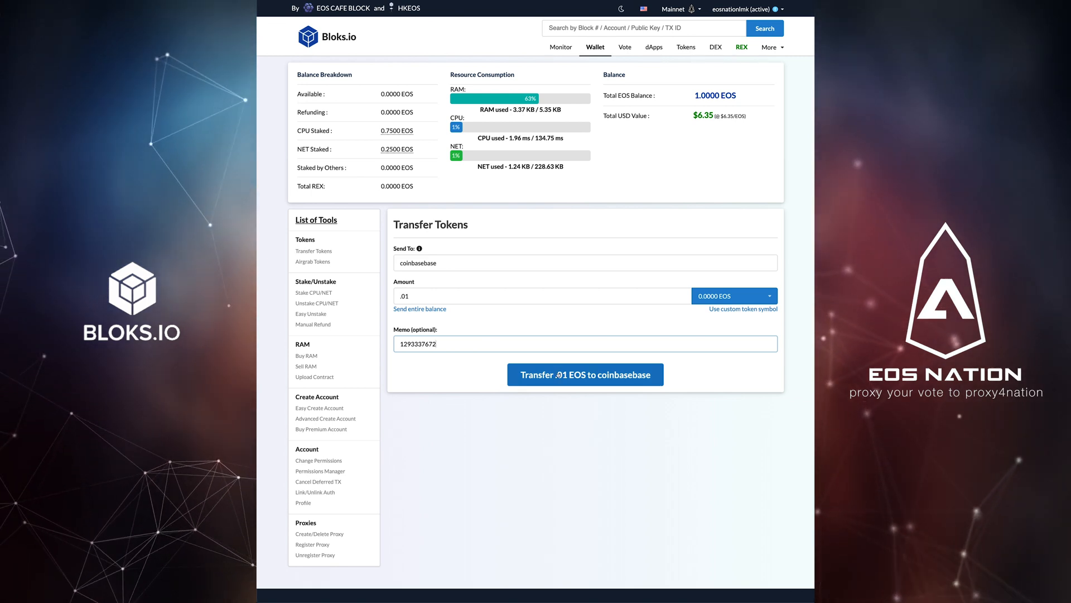
# Turn the transfer into a multisig proposal named msig2coinbase.
pyautogui.click(584, 373)
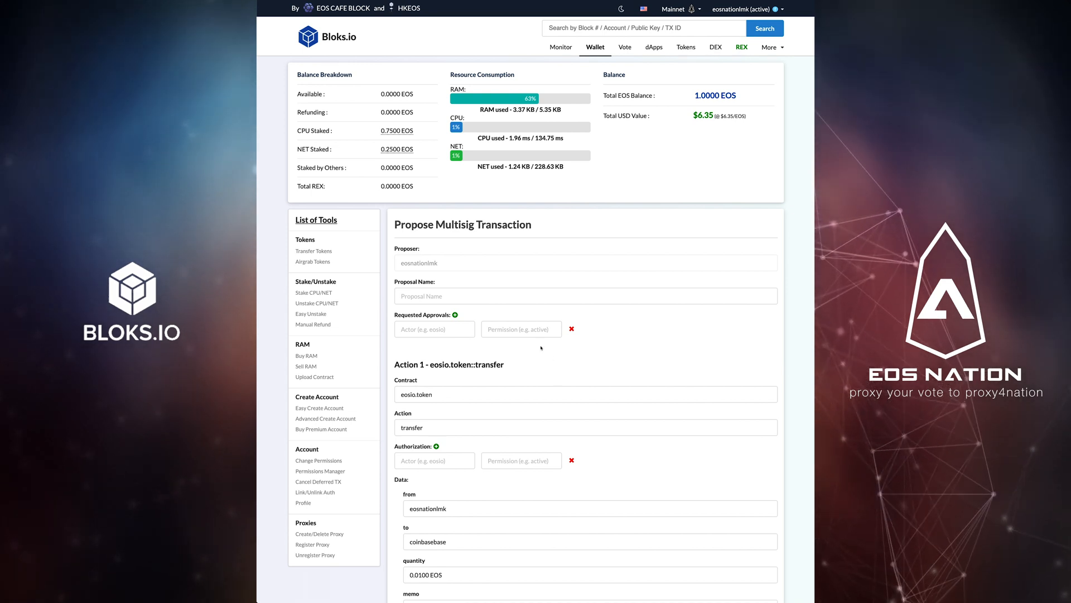
pyautogui.click(584, 295)
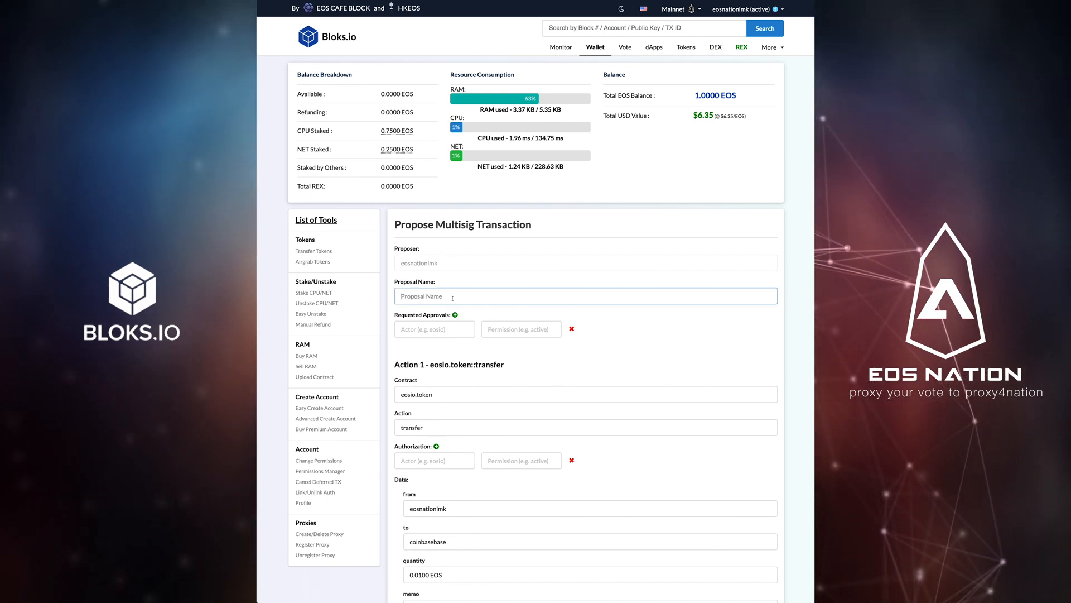
pyautogui.write('msig2coinb')
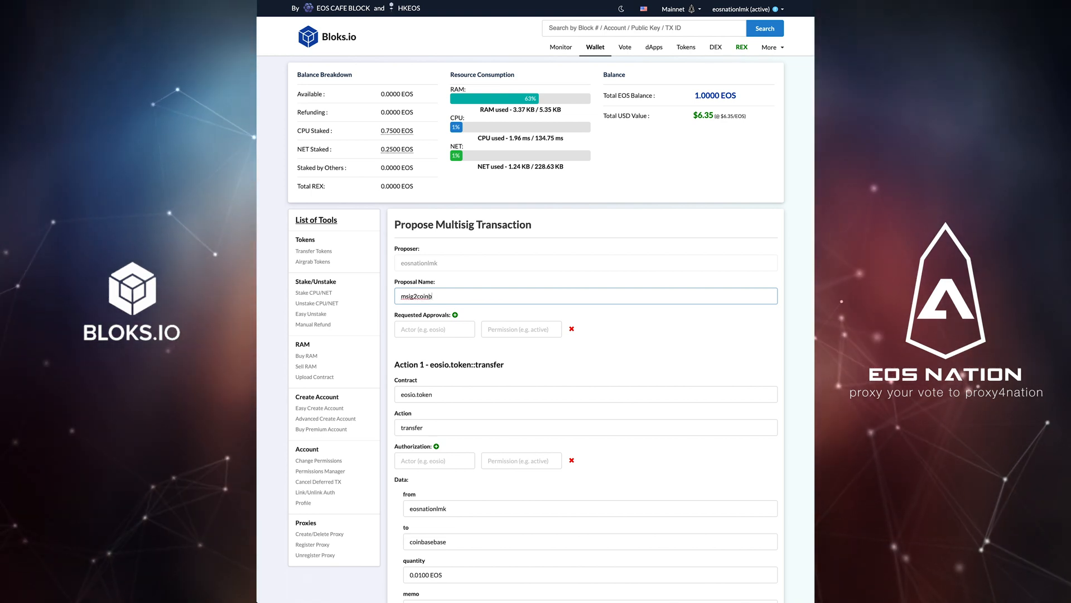
pyautogui.write('ase')
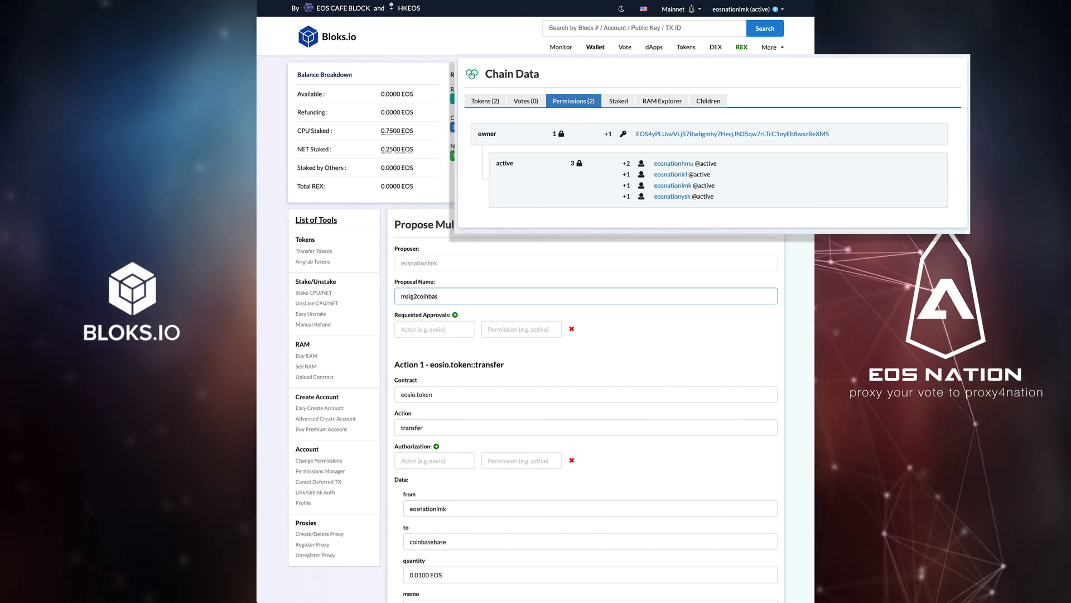
# Add the four EOS Nation signer accounts at active permission as requested approvals.
pyautogui.click(434, 328)
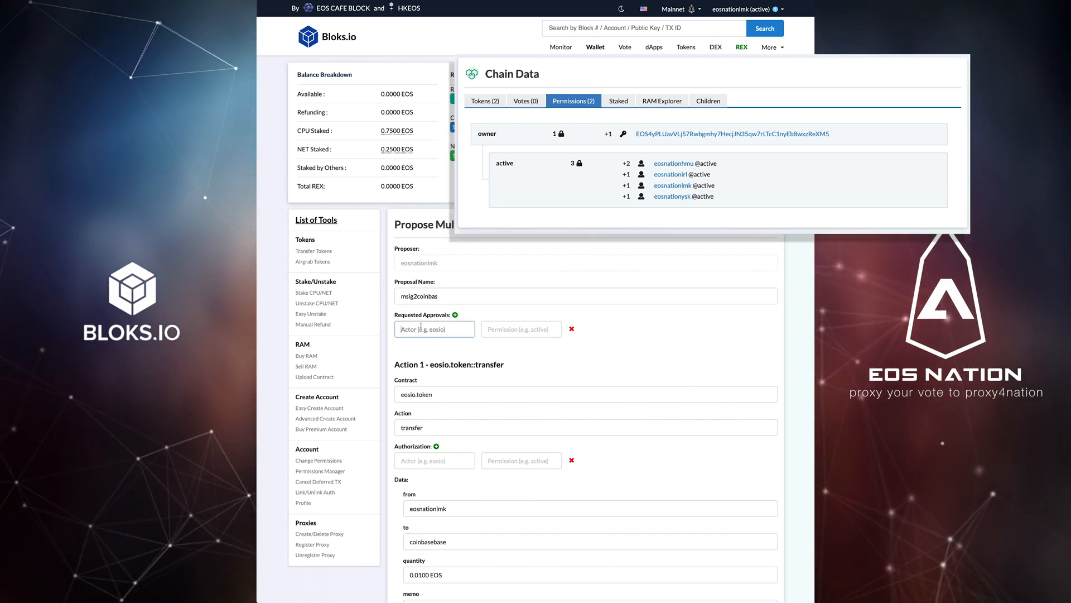
pyautogui.write('eosnationhmu')
pyautogui.write('active')
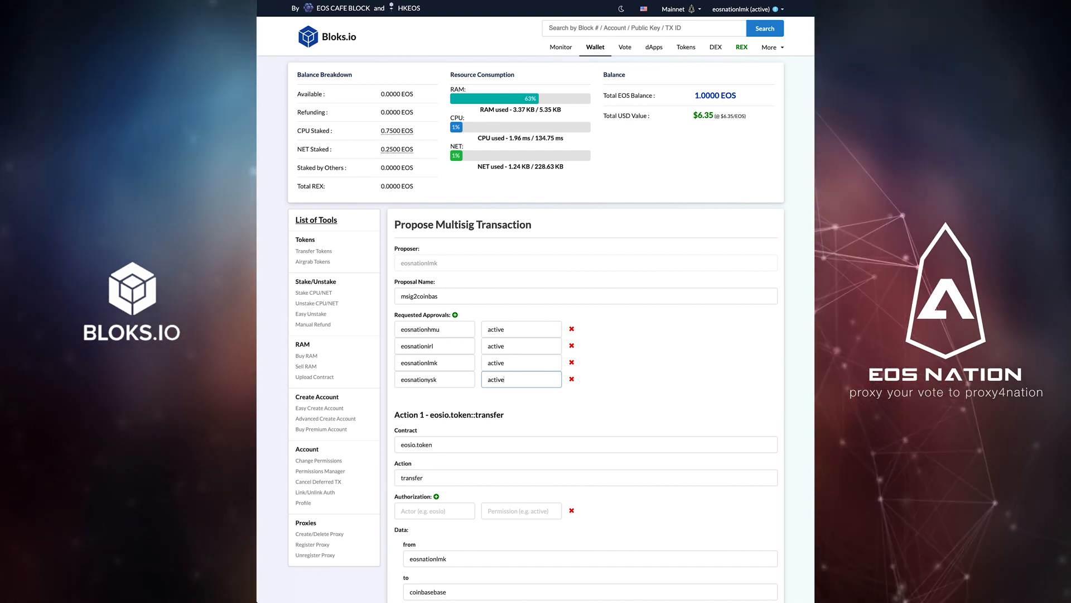
pyautogui.scroll(-3)
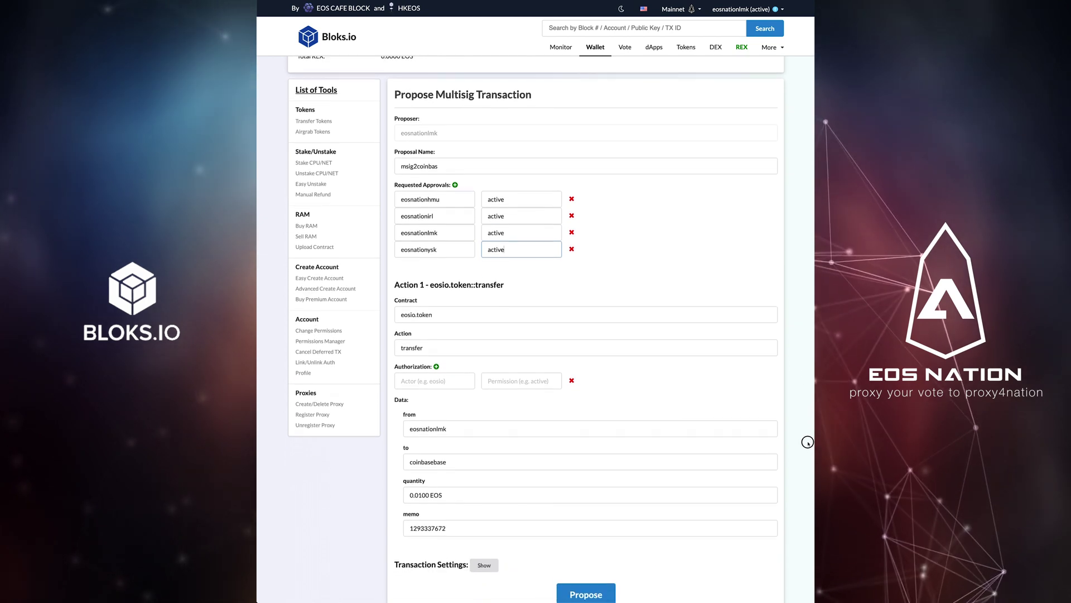
# Authorize the transfer as daverextoken@active and set the 'from' field to daverextoken.
pyautogui.scroll(-3)
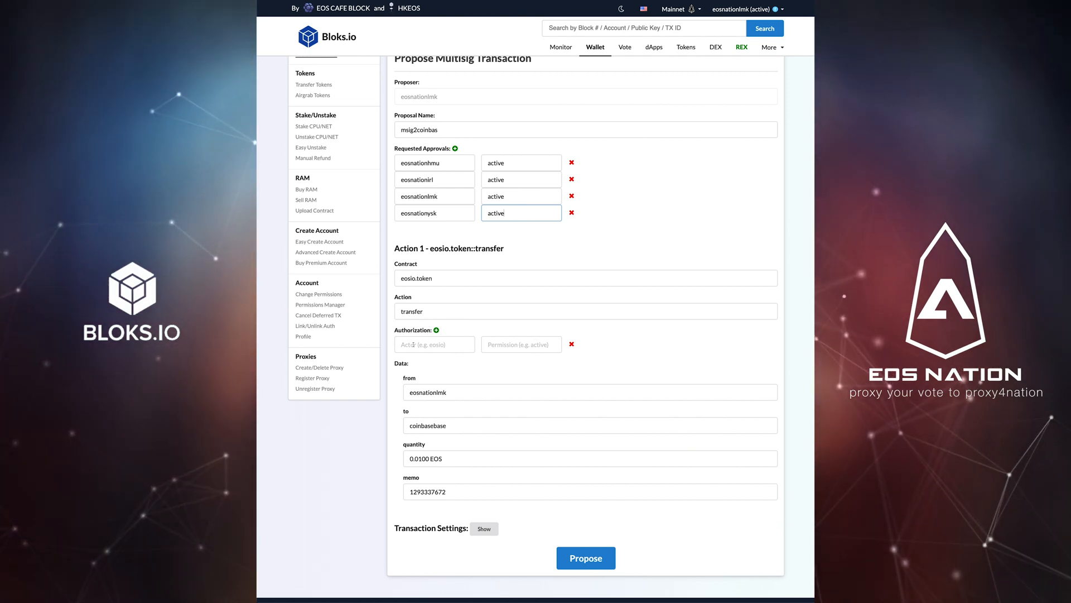
pyautogui.click(585, 558)
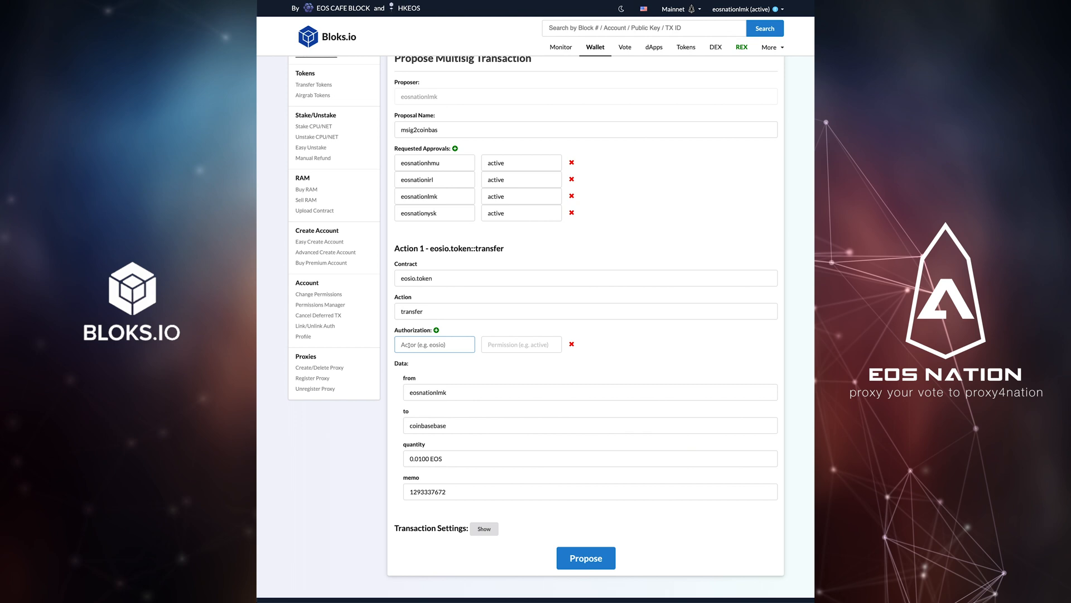
pyautogui.write('daverextoken')
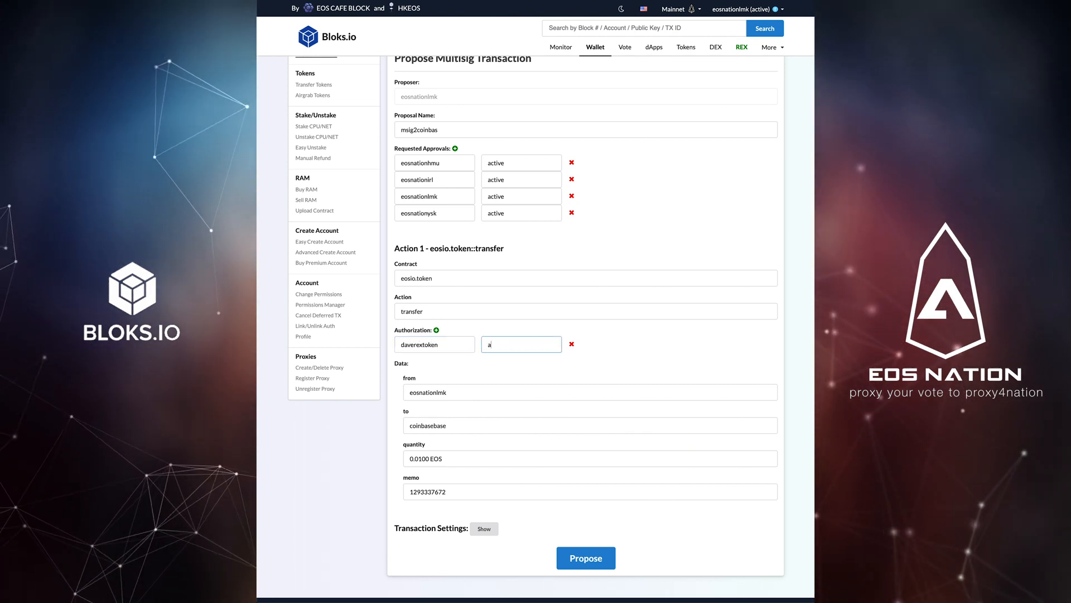
pyautogui.write('active')
pyautogui.click(591, 391)
pyautogui.write('davere')
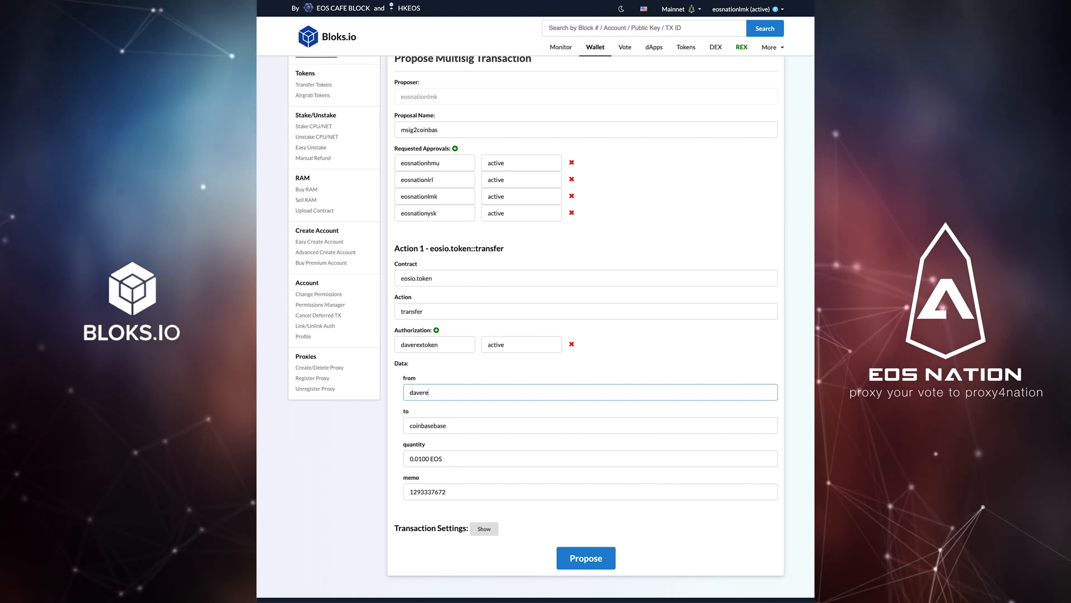
pyautogui.write('xtoken')
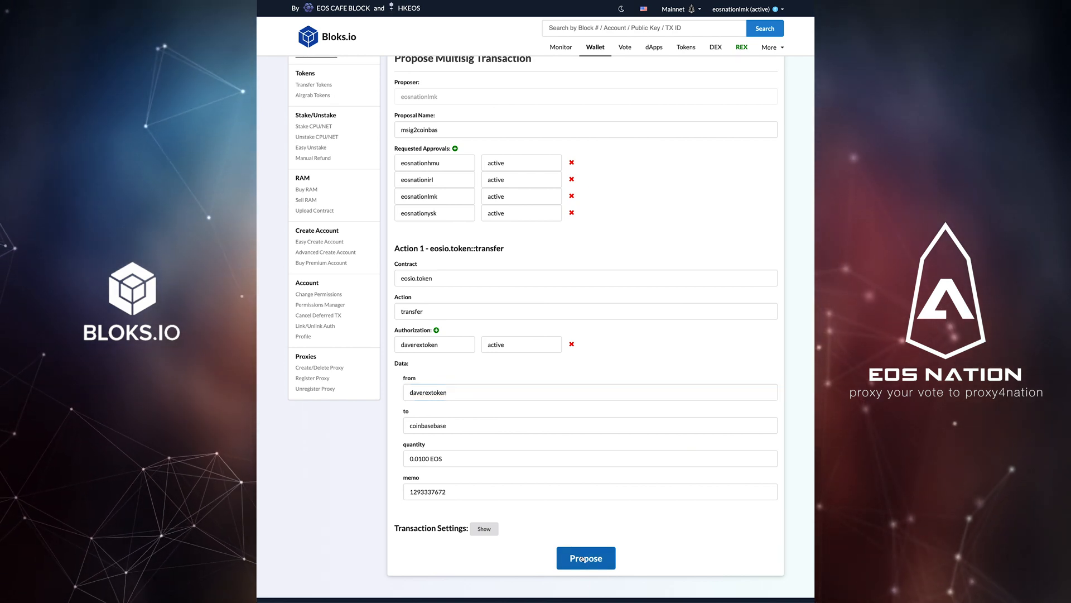
# Submit the msig2coinbas proposal and allow the signature in Scatter.
pyautogui.click(589, 391)
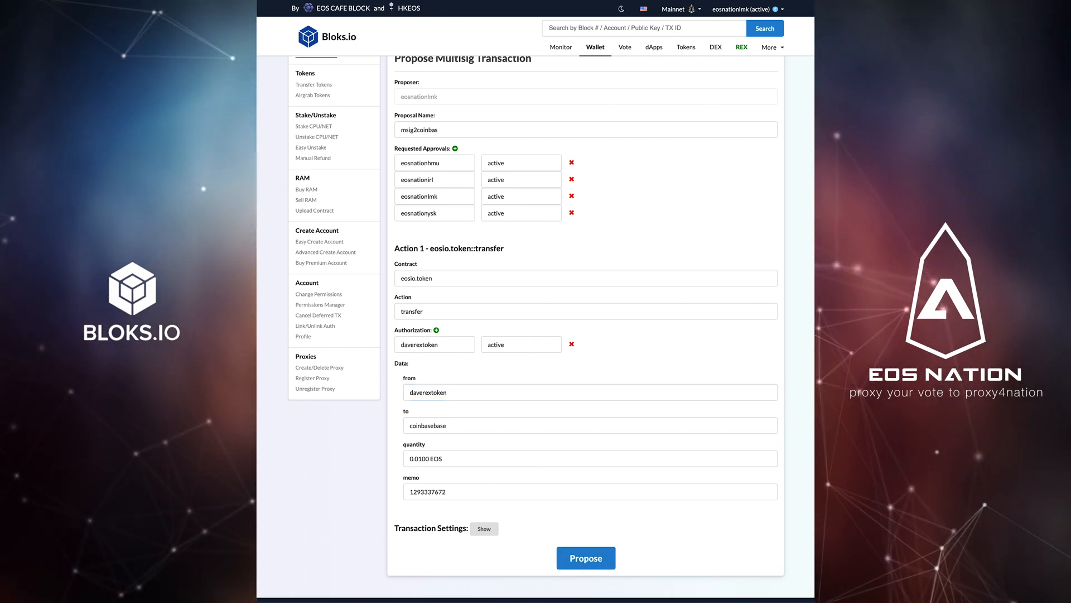
pyautogui.click(585, 558)
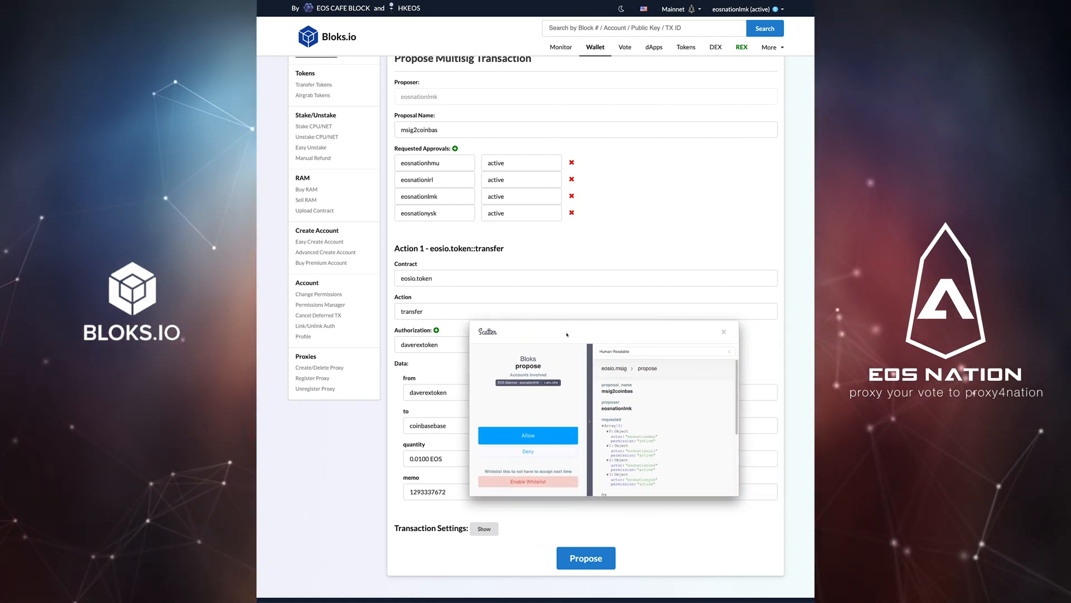
pyautogui.scroll(-3)
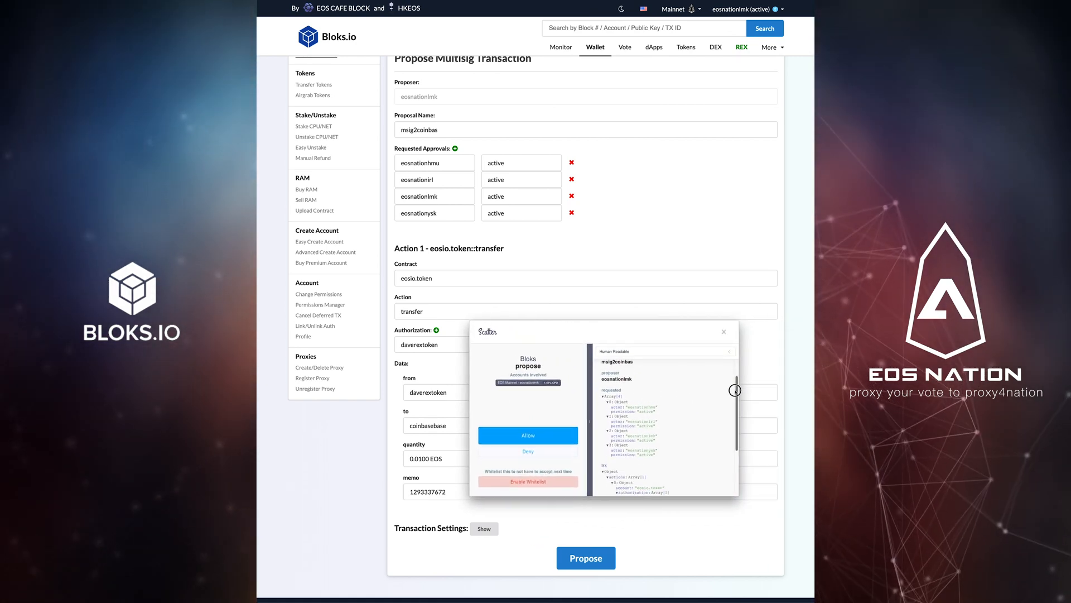
pyautogui.scroll(-3)
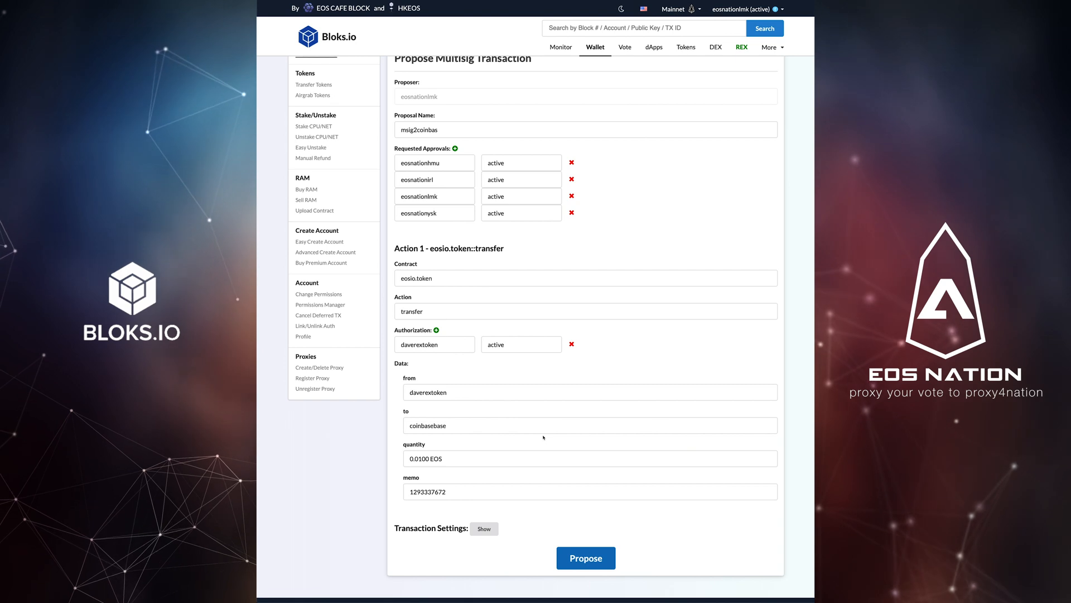
pyautogui.click(585, 558)
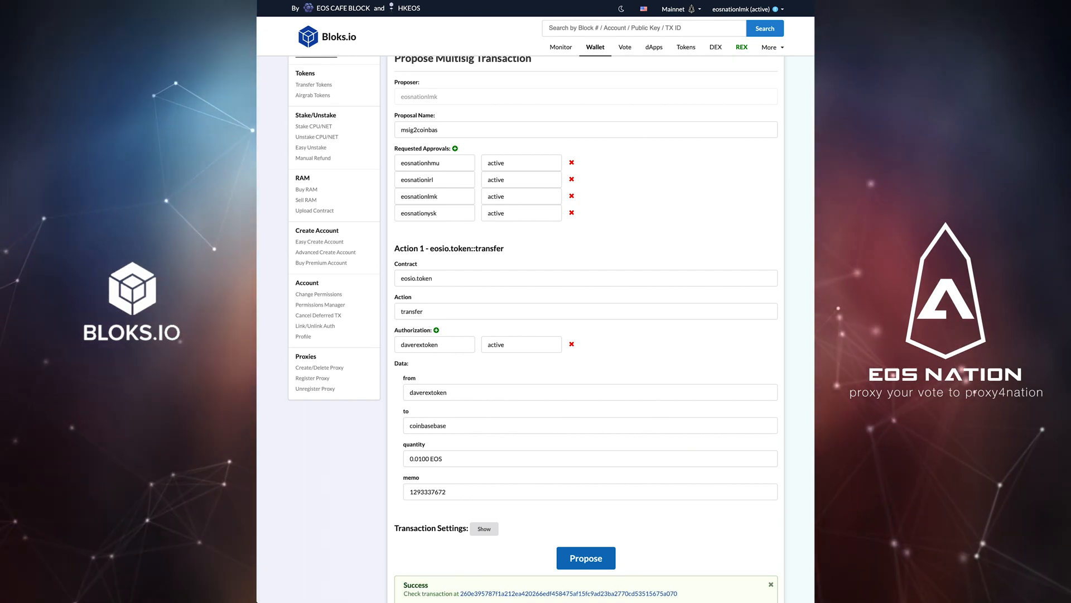
# View the msig2coinbas proposal at 0/4 approvals and switch multisig mode off.
pyautogui.scroll(-3)
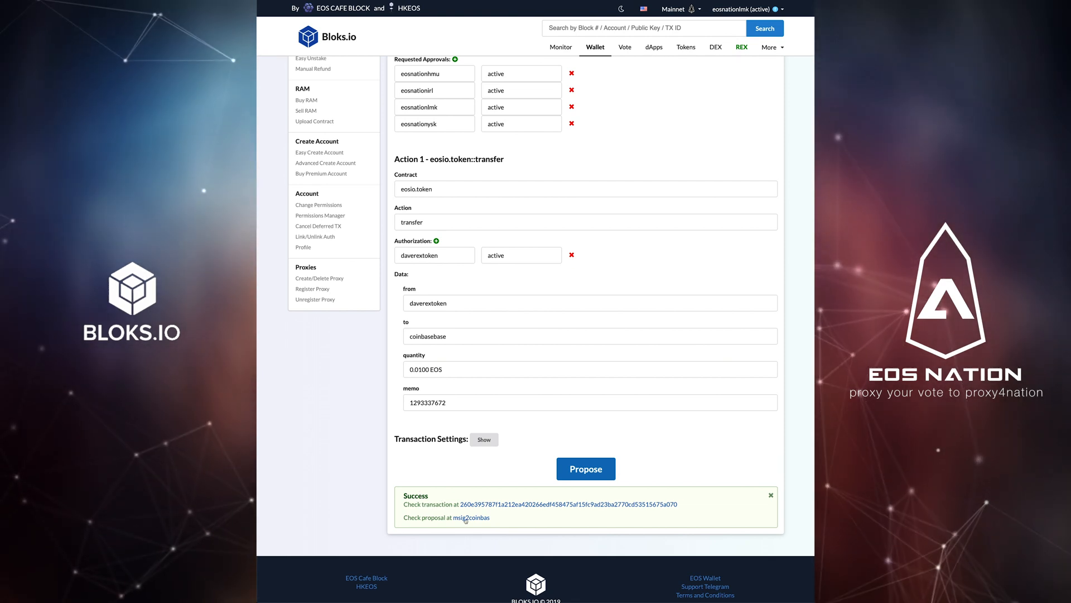
pyautogui.click(471, 517)
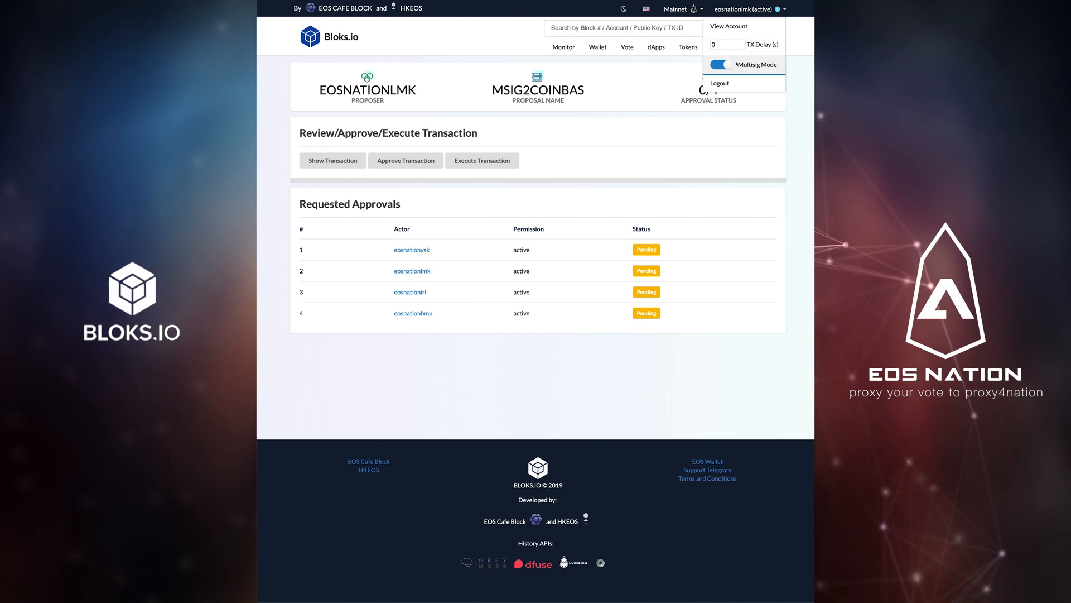
pyautogui.click(721, 65)
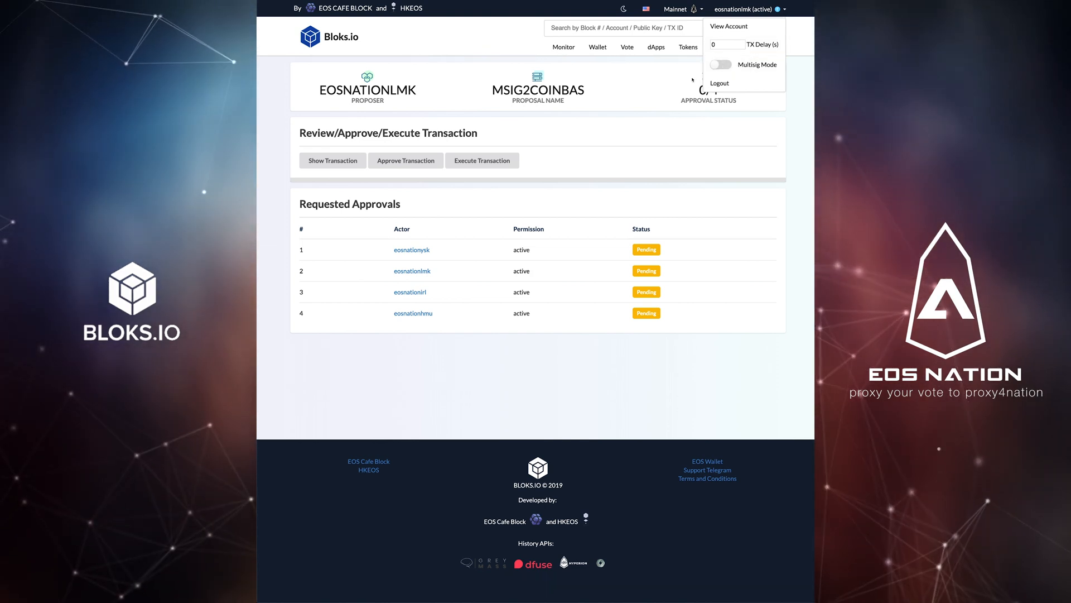
pyautogui.click(464, 202)
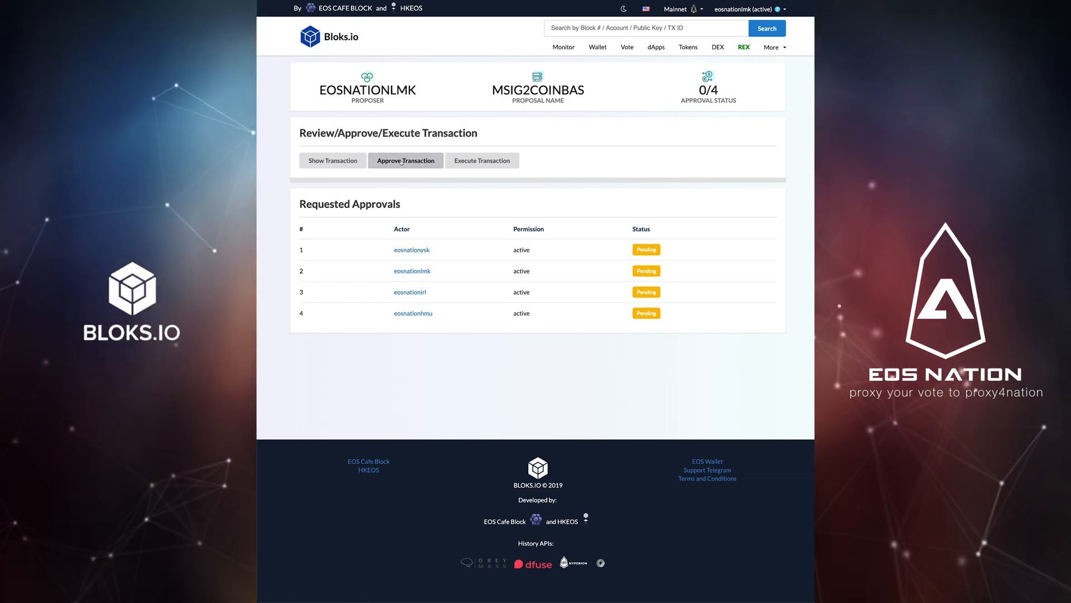
# Approve msig2coinbas as eosnationlmk via Scatter, bringing it to 1/4 approvals.
pyautogui.click(405, 160)
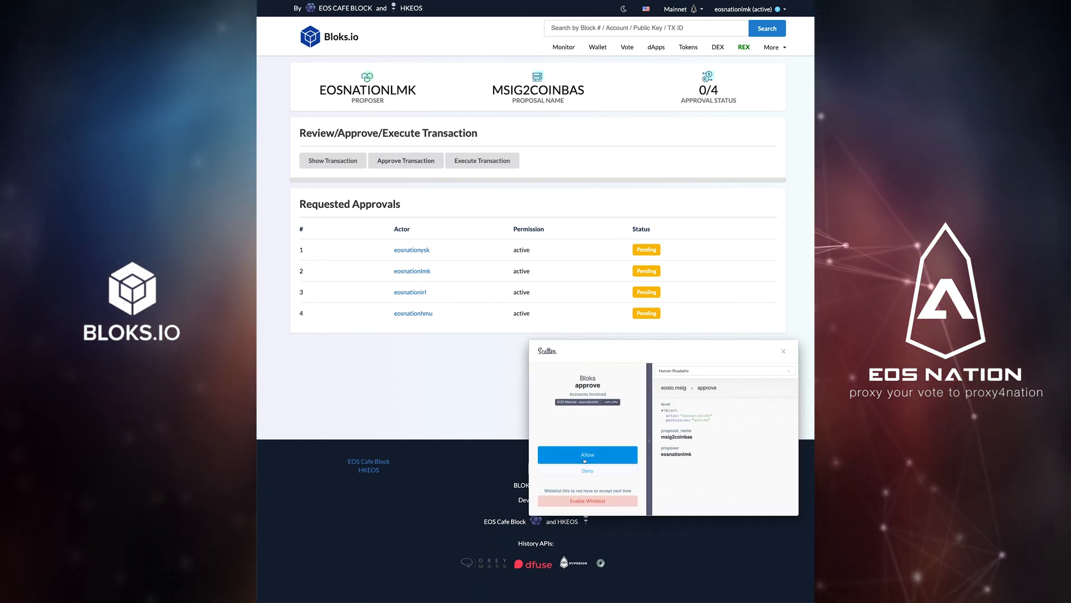
pyautogui.click(587, 455)
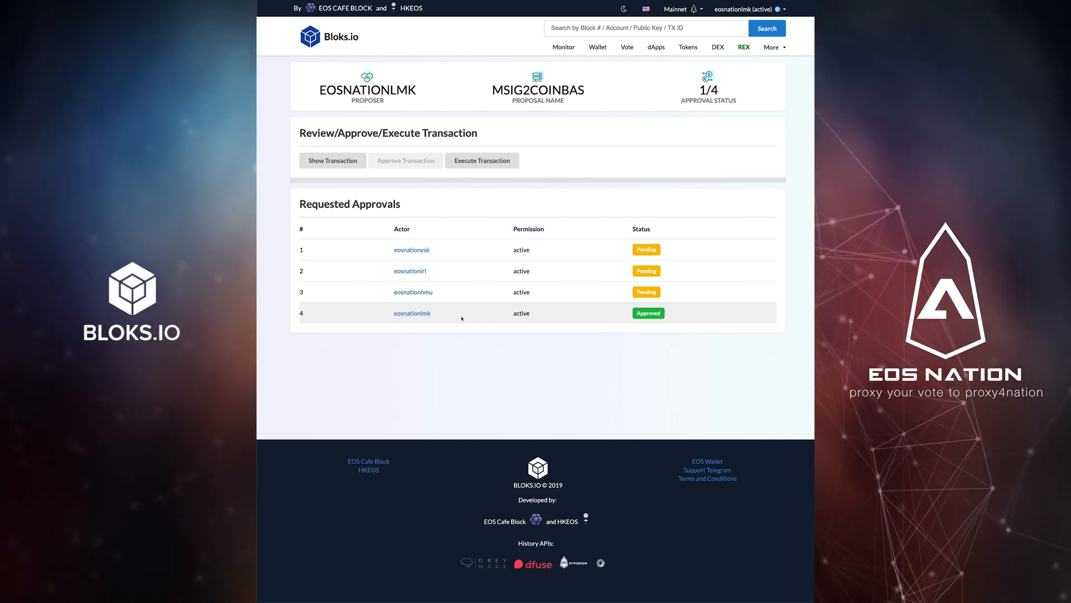
pyautogui.moveTo(491, 254)
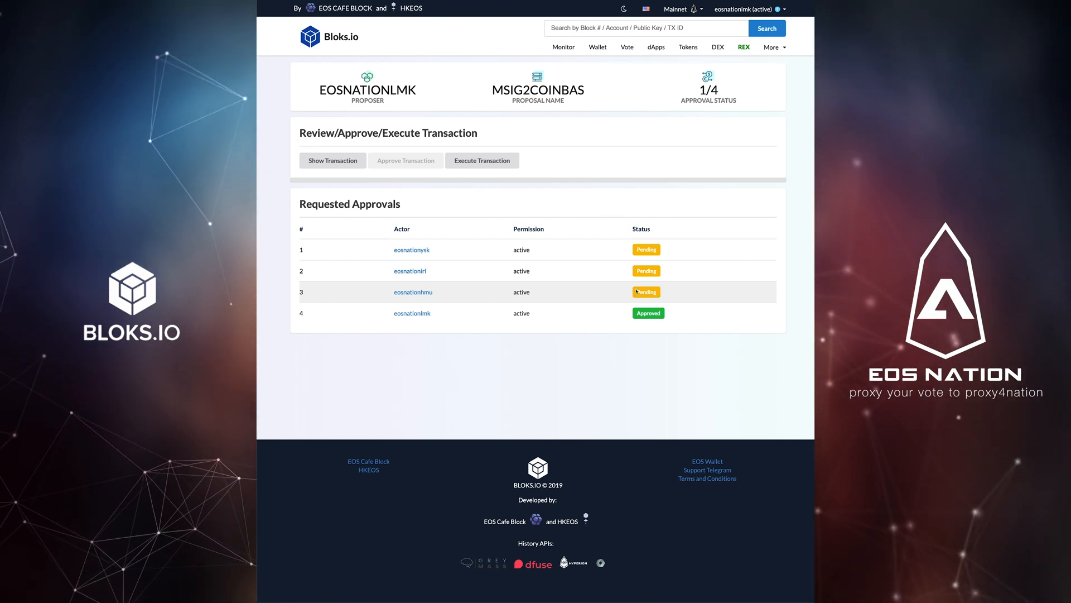
pyautogui.moveTo(635, 191)
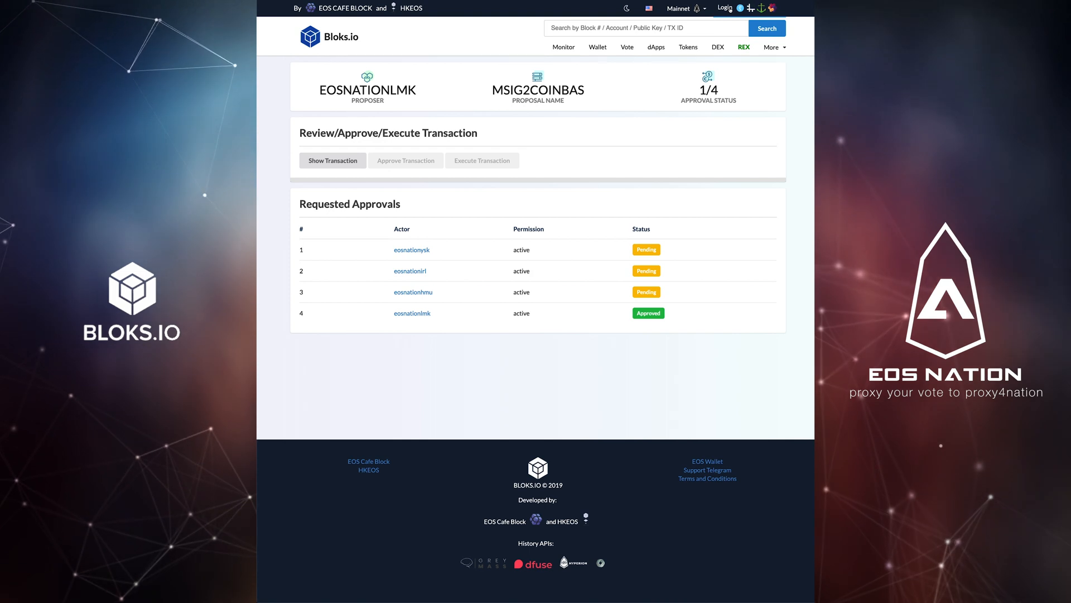
# Log in through Scatter as the eosnationhmu account.
pyautogui.click(723, 7)
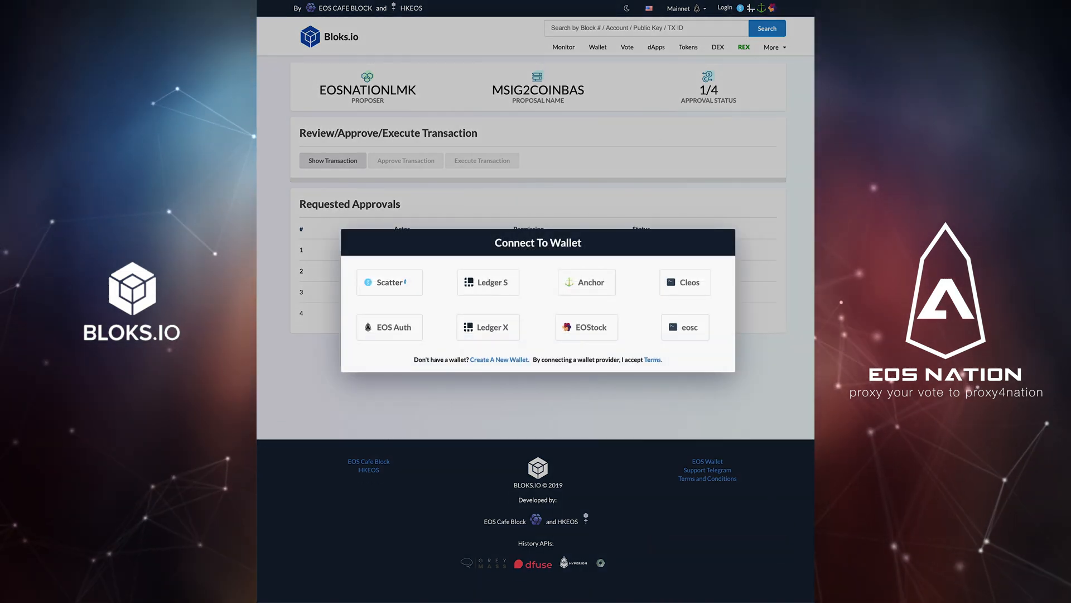
pyautogui.click(388, 283)
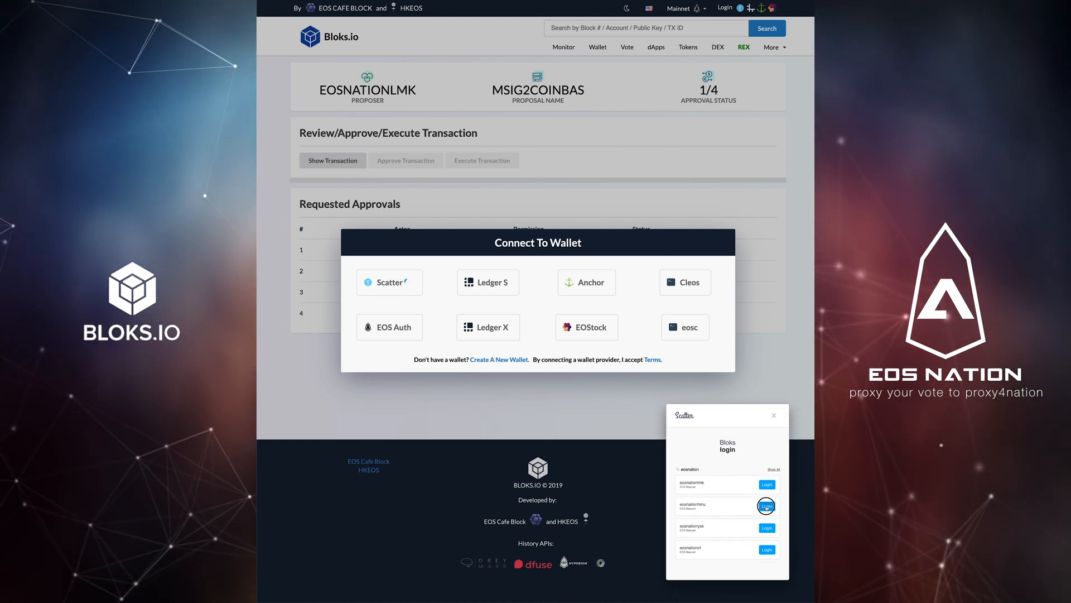
pyautogui.click(767, 506)
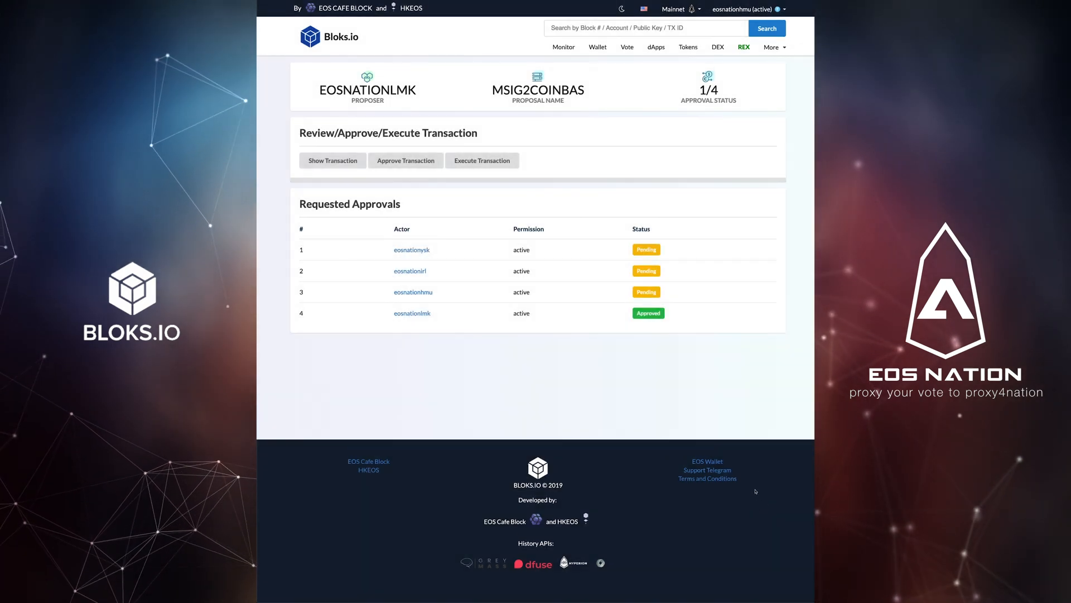
pyautogui.moveTo(458, 221)
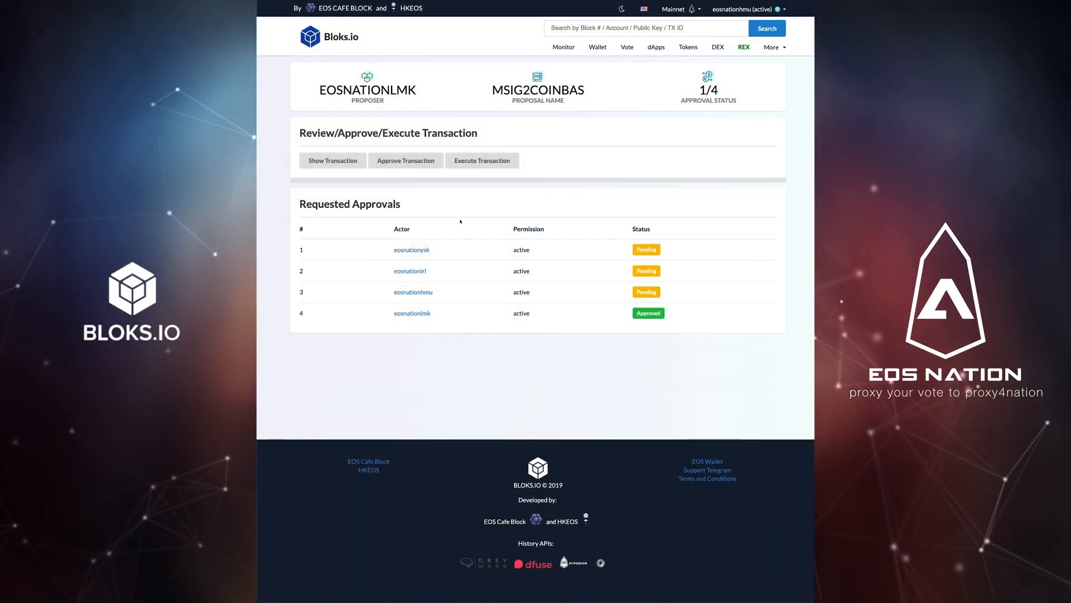
# Approve msig2coinbas as eosnationhmu, authorizing in Scatter, bringing approvals to 2/4.
pyautogui.click(405, 159)
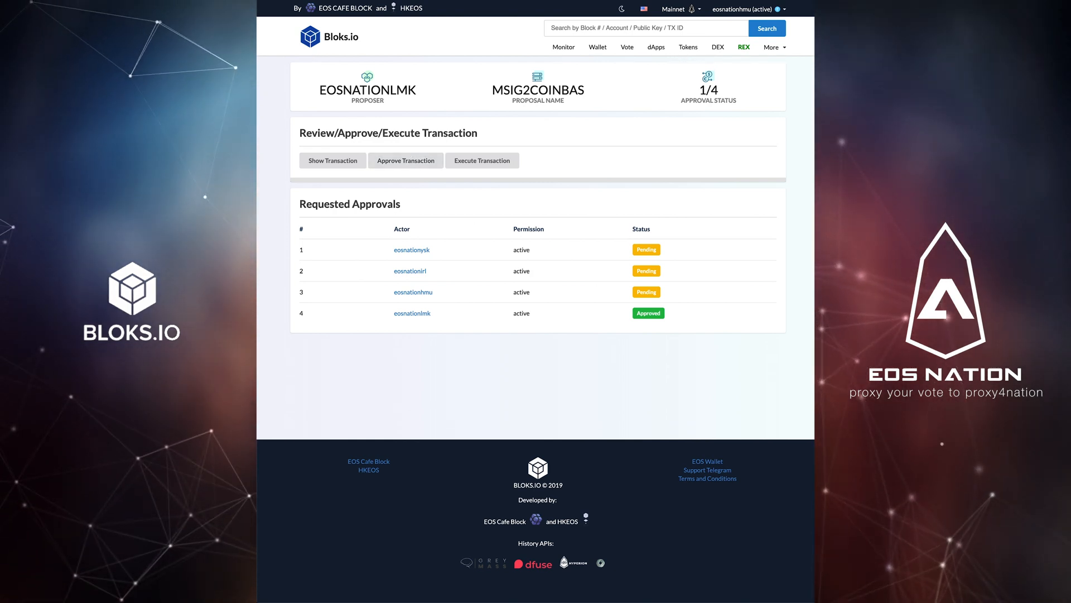
pyautogui.click(404, 160)
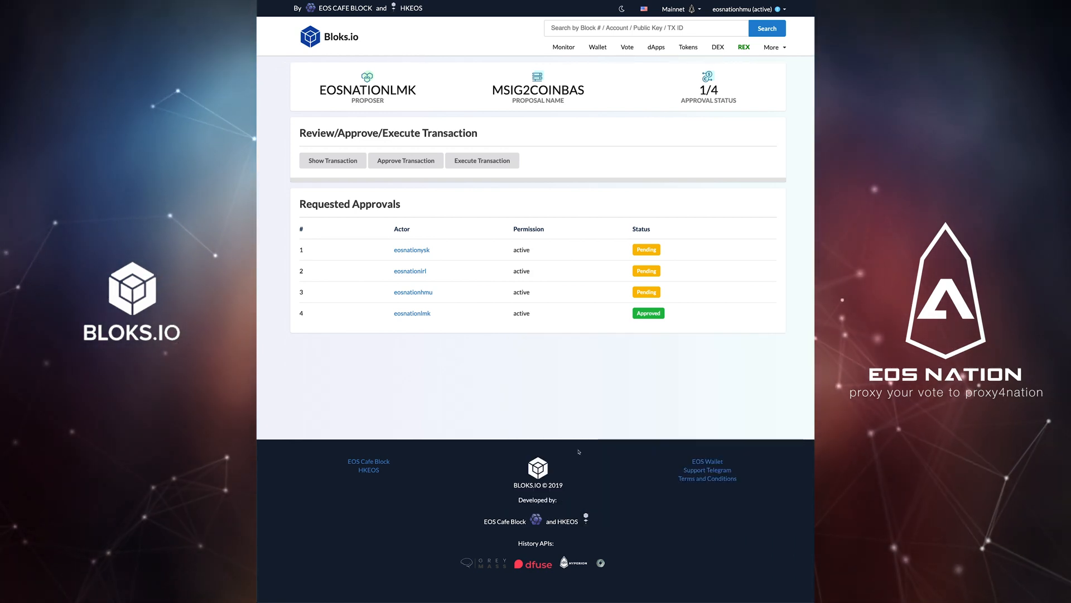
pyautogui.click(405, 159)
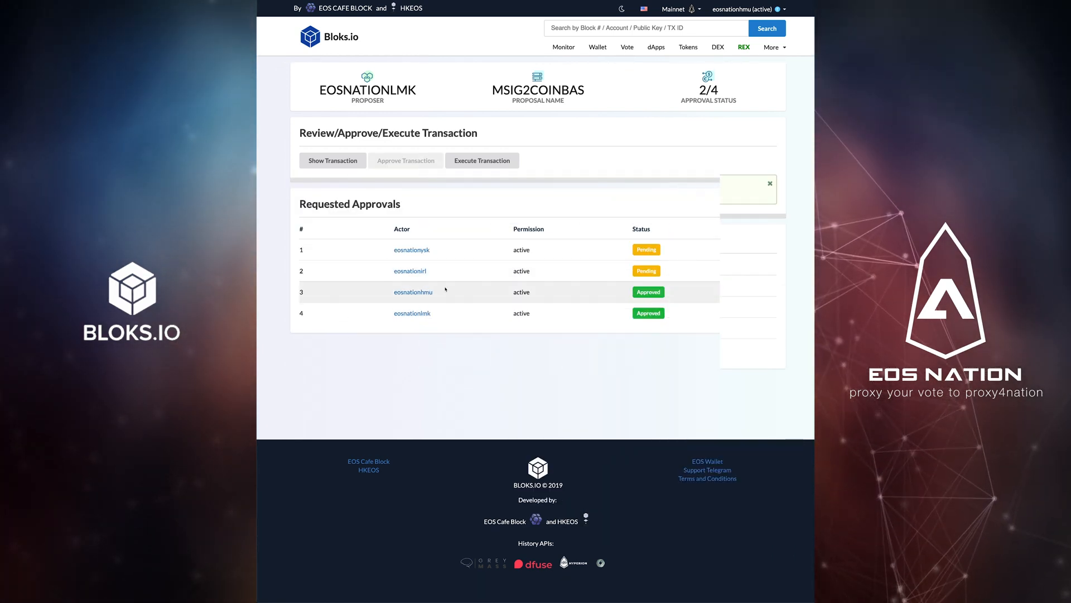
pyautogui.click(769, 184)
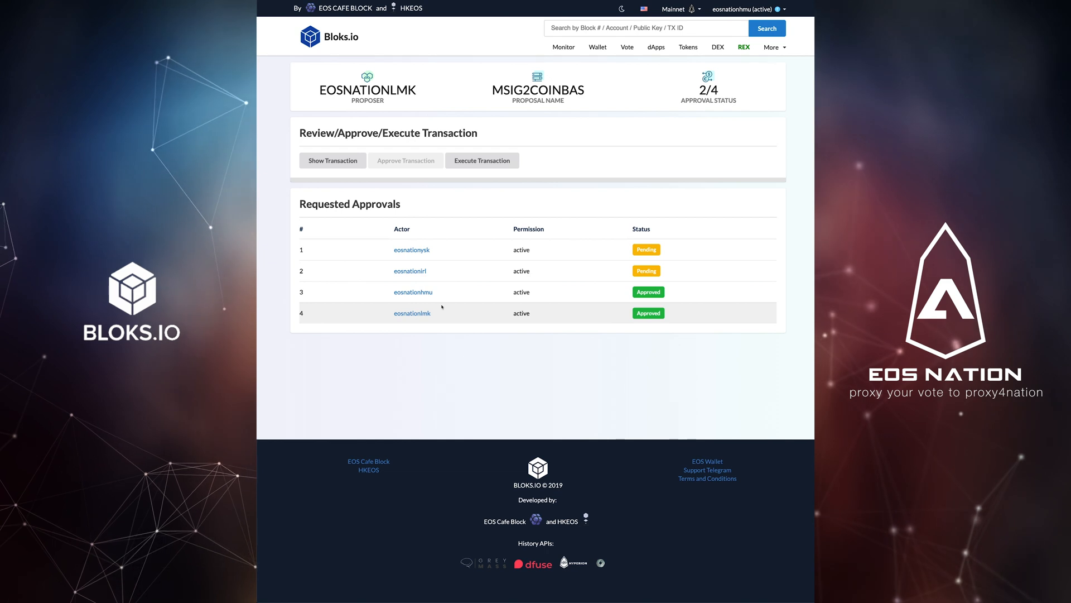
pyautogui.moveTo(589, 368)
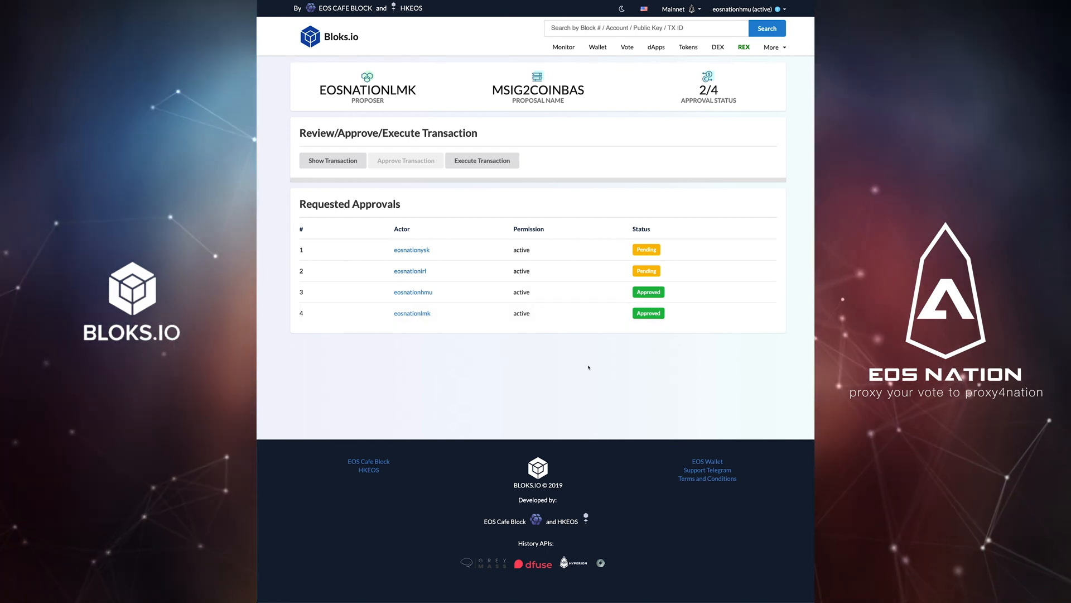
pyautogui.moveTo(482, 159)
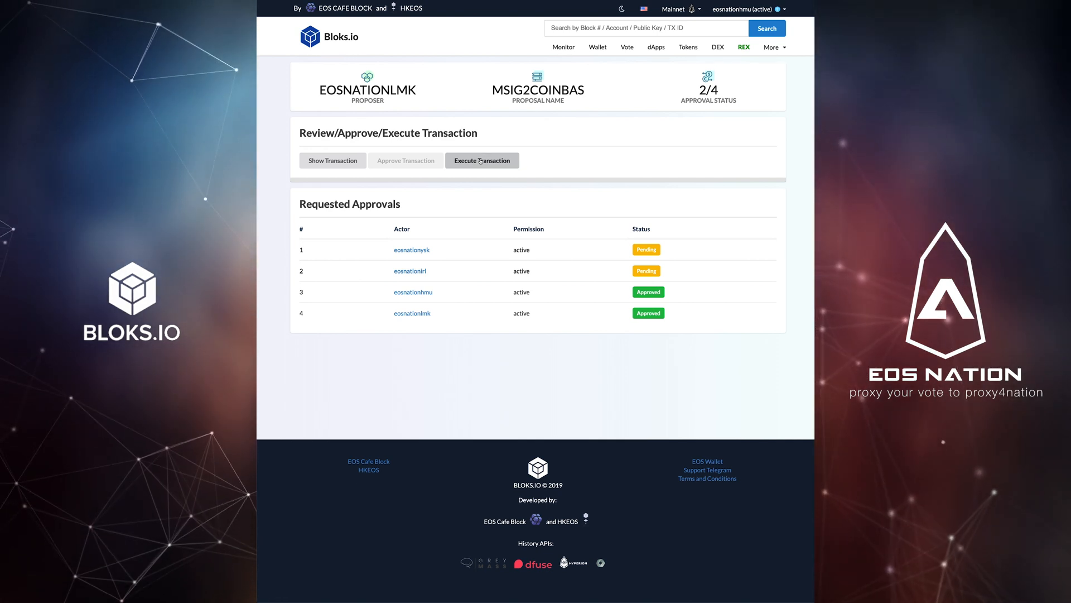
pyautogui.moveTo(712, 334)
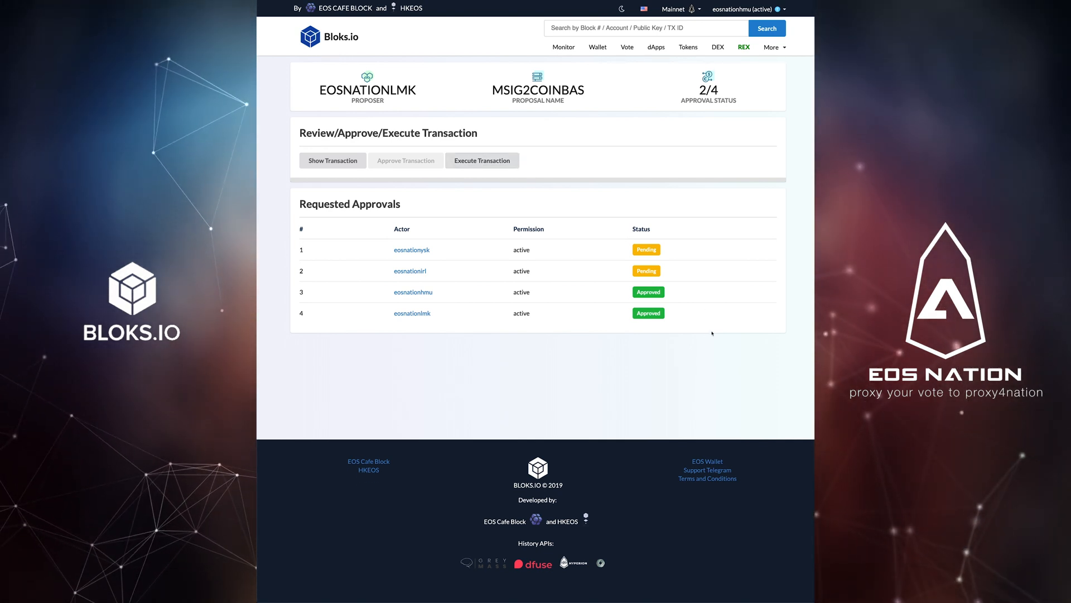
# Execute the msig2coinbas proposal and authorize it in Scatter, then begin looking up daverextoken.
pyautogui.click(482, 160)
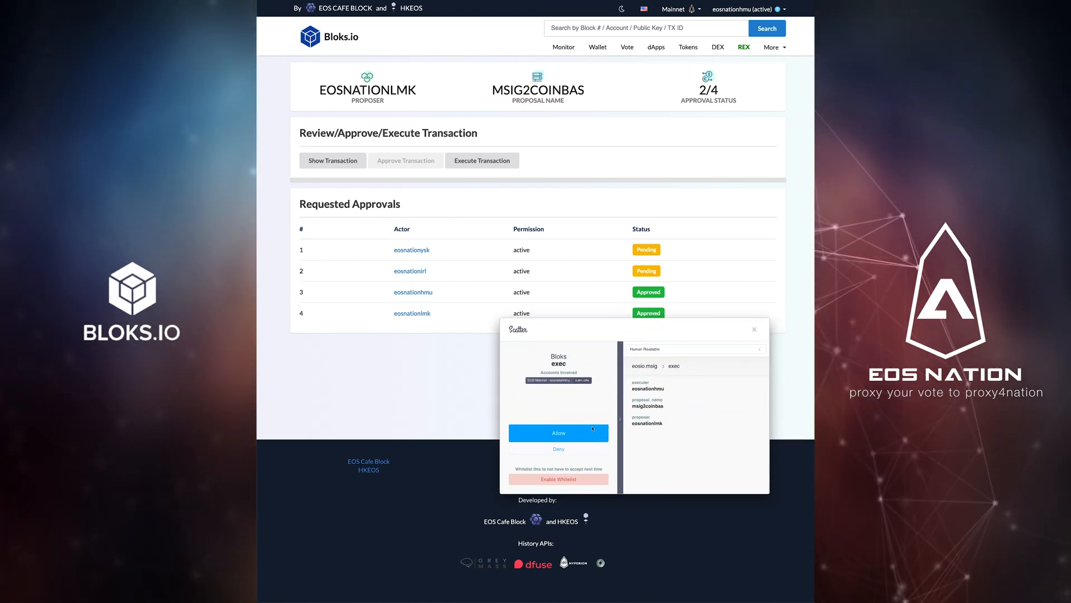
pyautogui.click(558, 433)
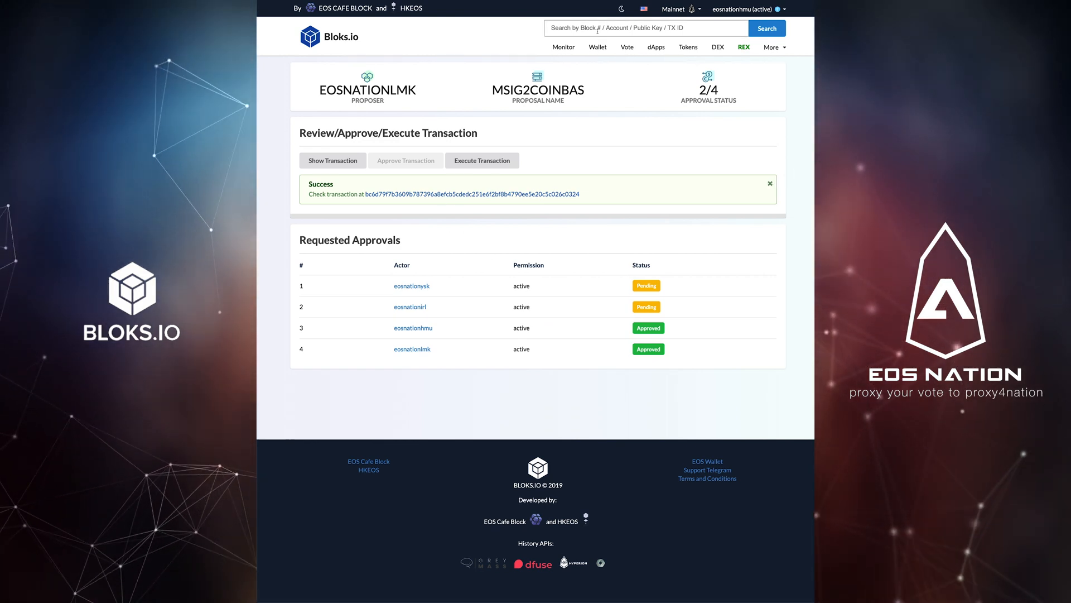
pyautogui.write('daverex')
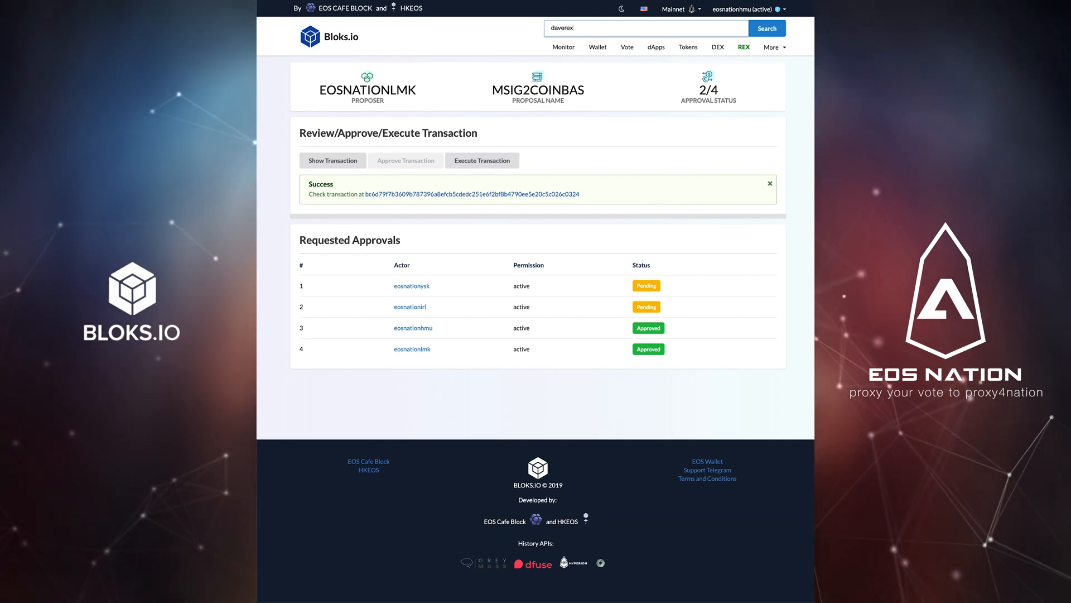
# Search for daverextoken and view its transaction history showing the 0.0100 EOS send to coinbasebase.
pyautogui.write('to')
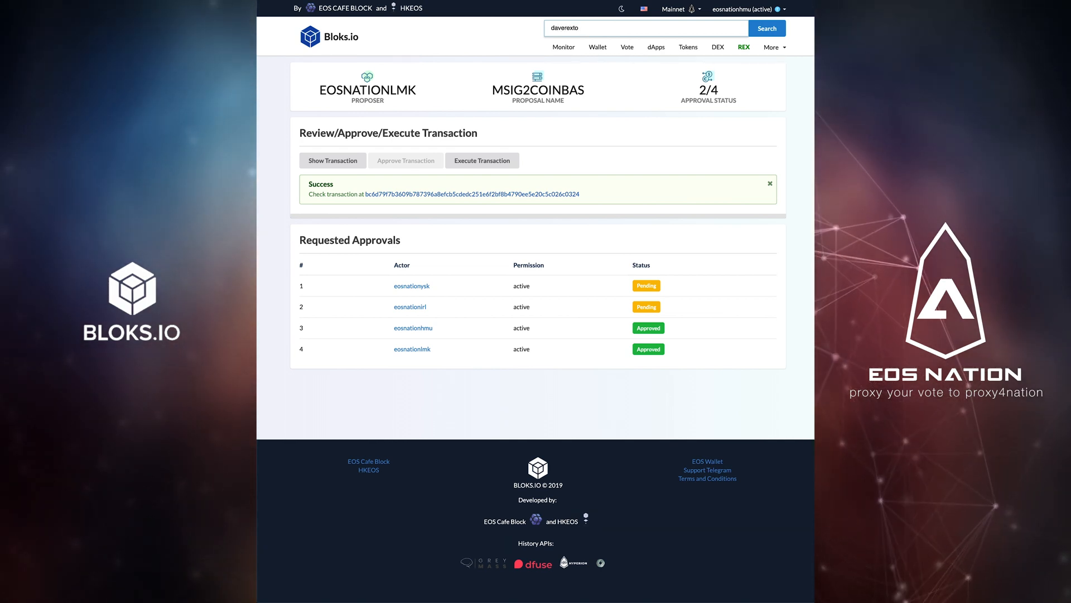
pyautogui.click(767, 28)
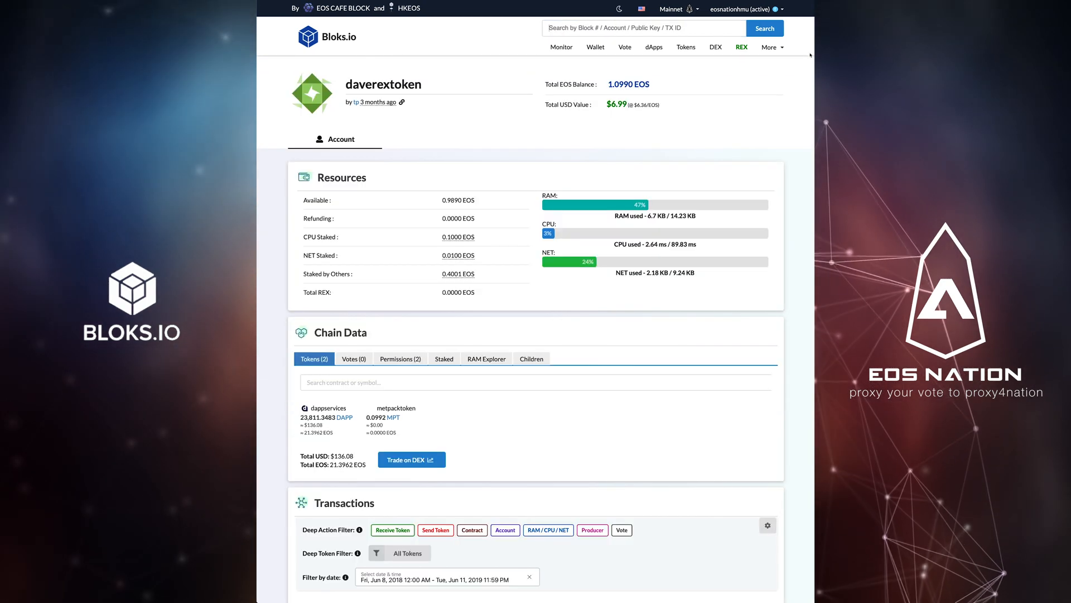
pyautogui.scroll(-3)
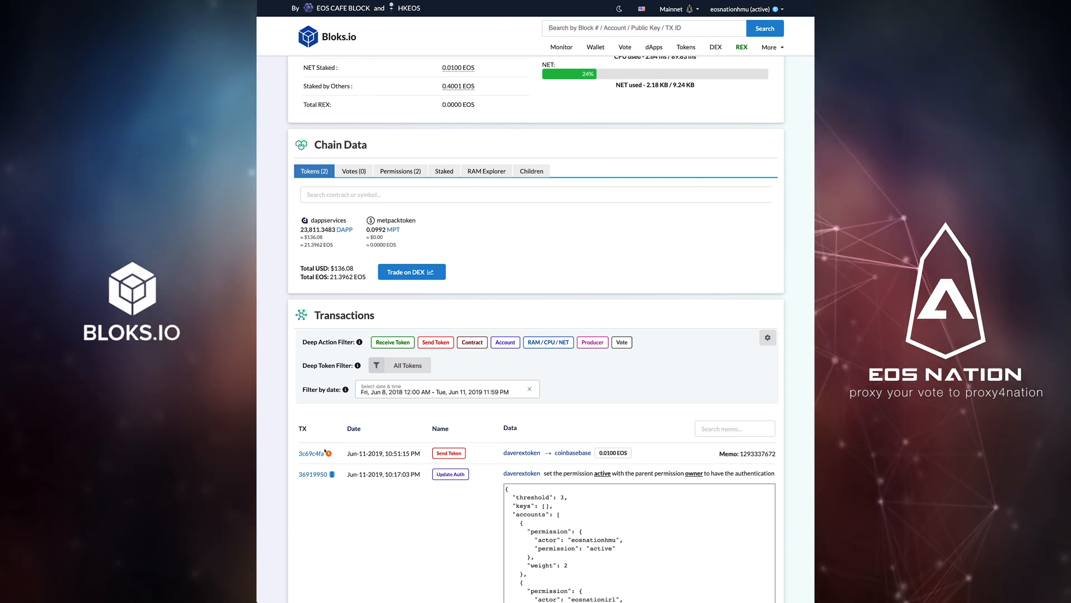
pyautogui.moveTo(333, 452)
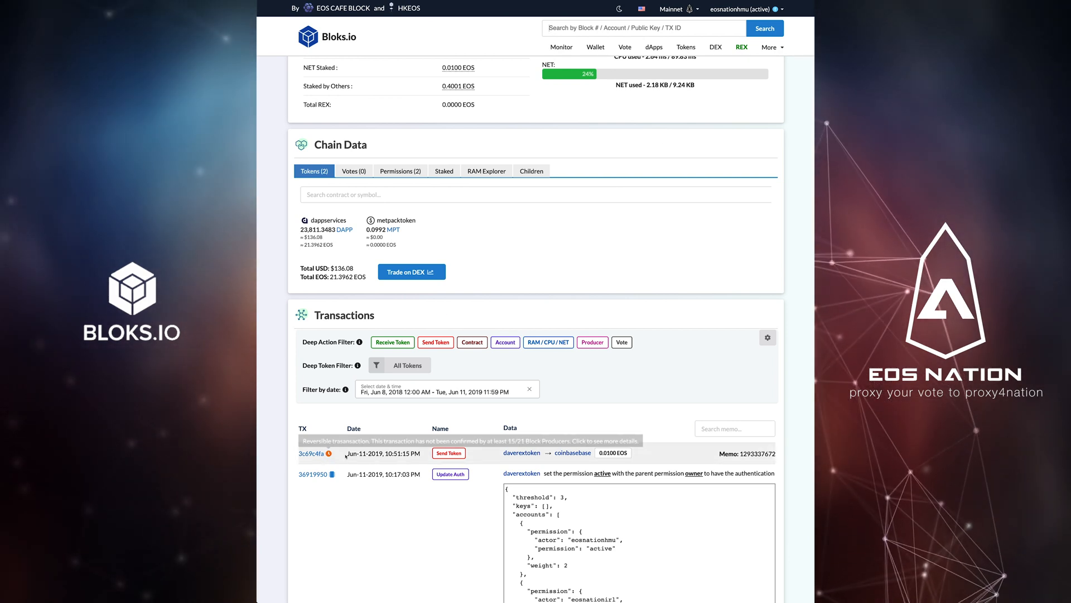